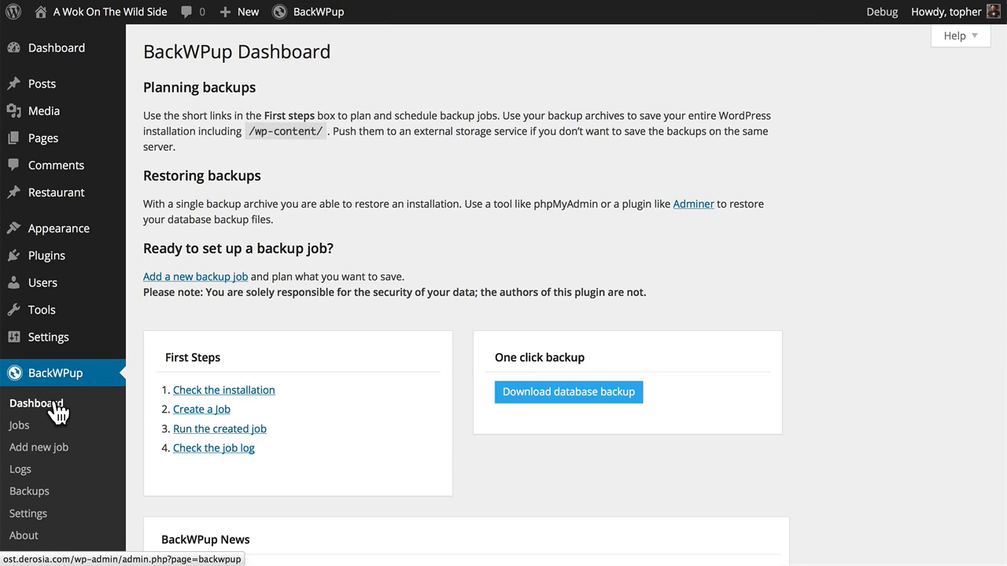
mouse_move(157, 409)
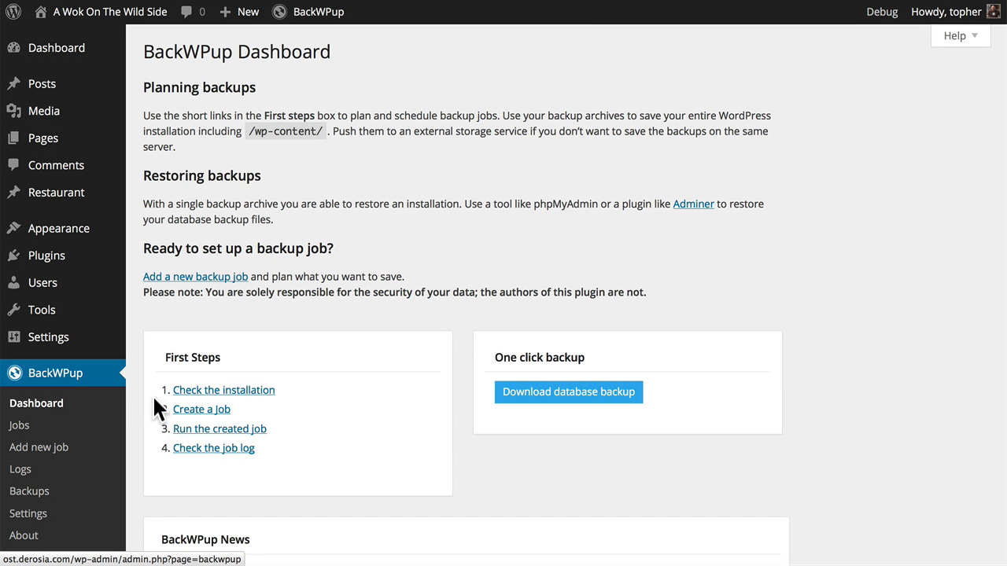
mouse_move(184, 418)
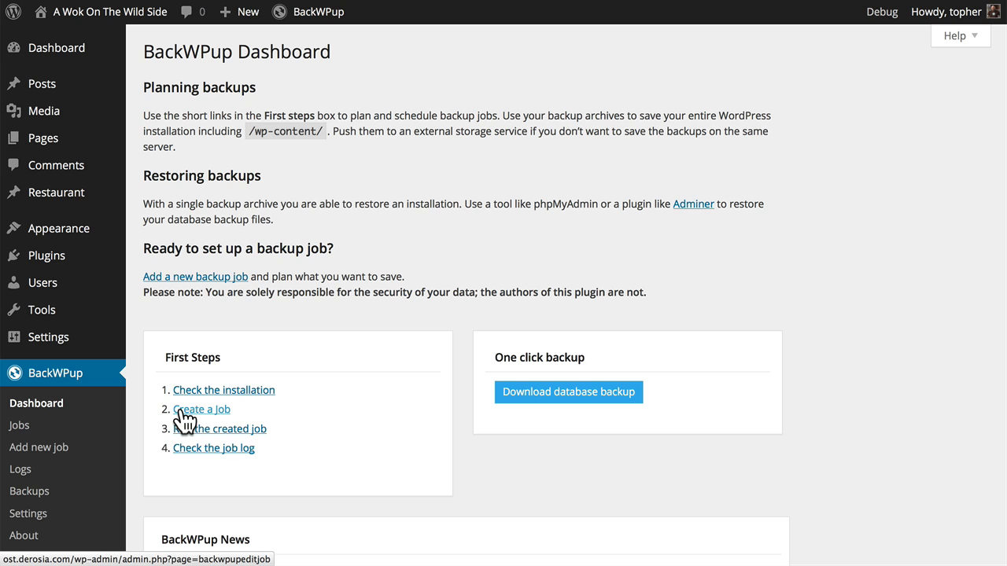
mouse_move(54, 447)
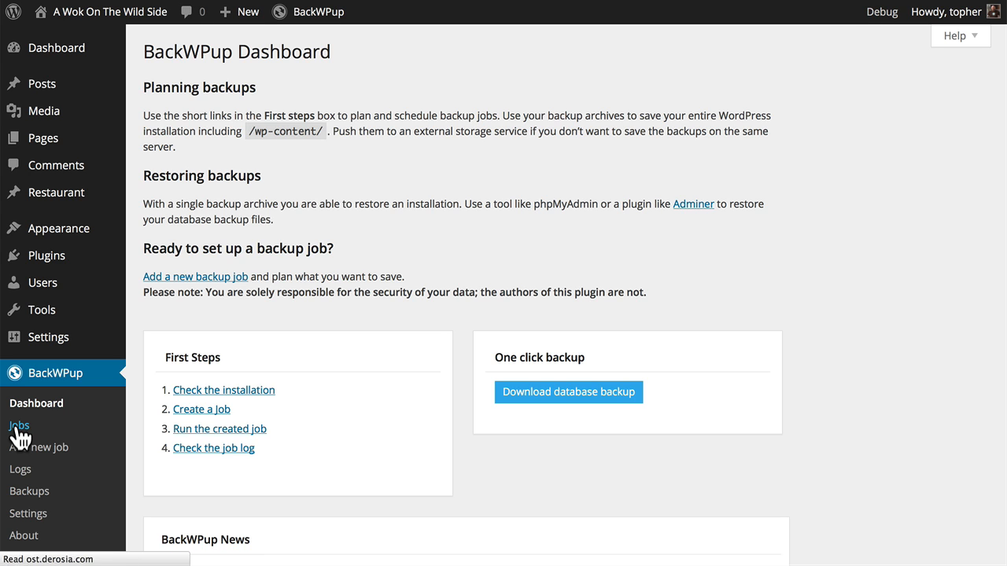
Open the BackWPup Jobs page, which has no jobs yet.
left_click(18, 426)
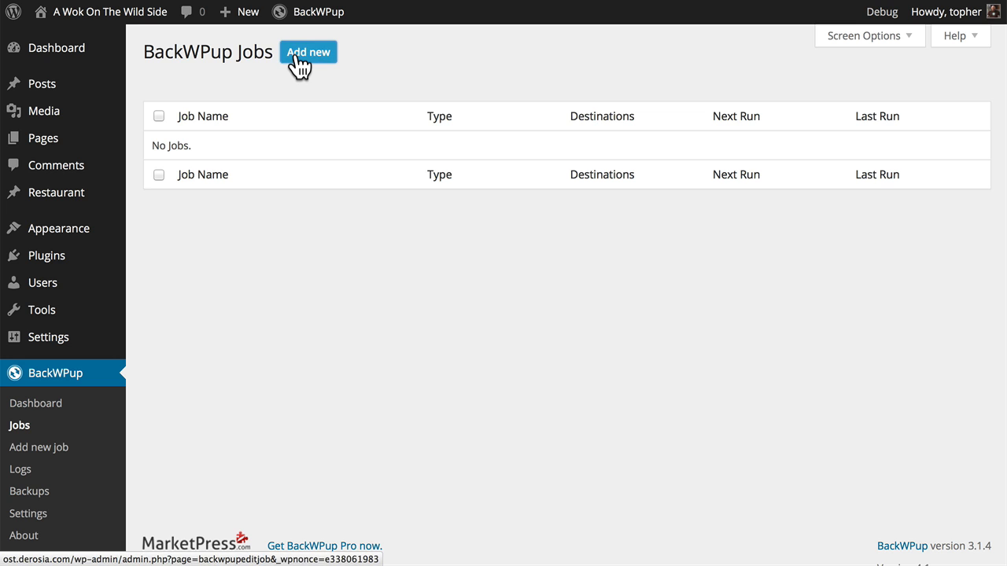
Add a new backup job named 'Daily Database Only'.
left_click(313, 51)
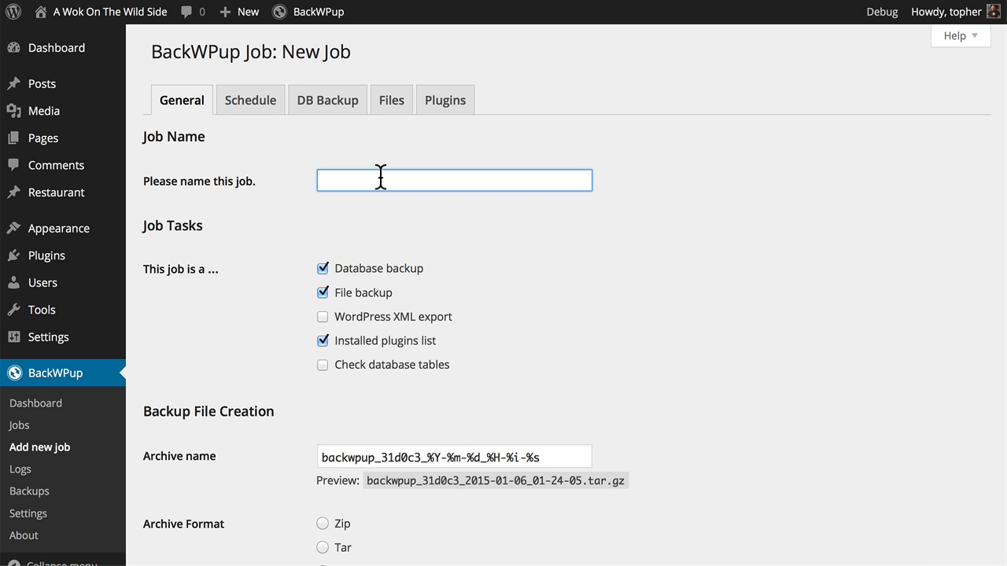
type("Daily Database O")
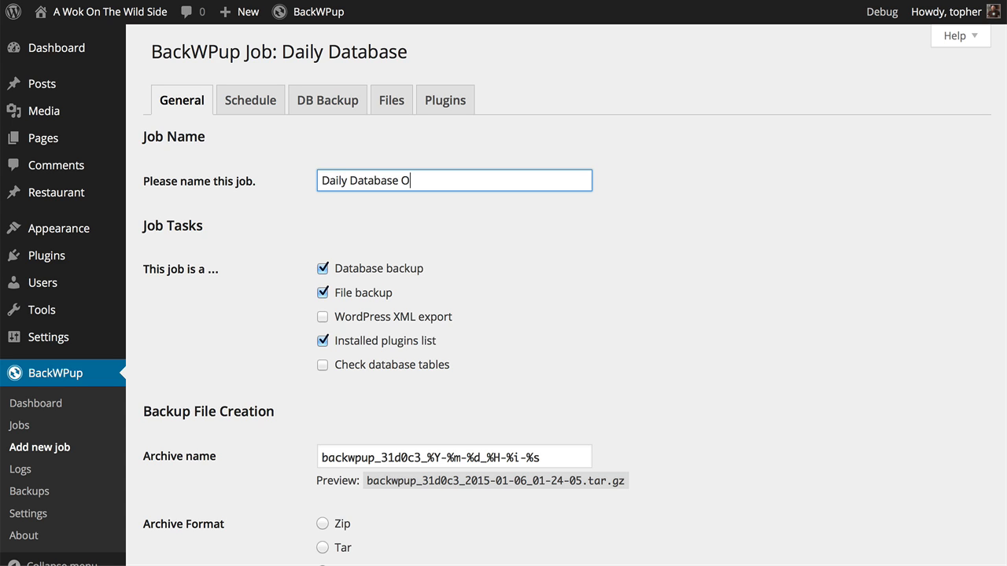
type("nly")
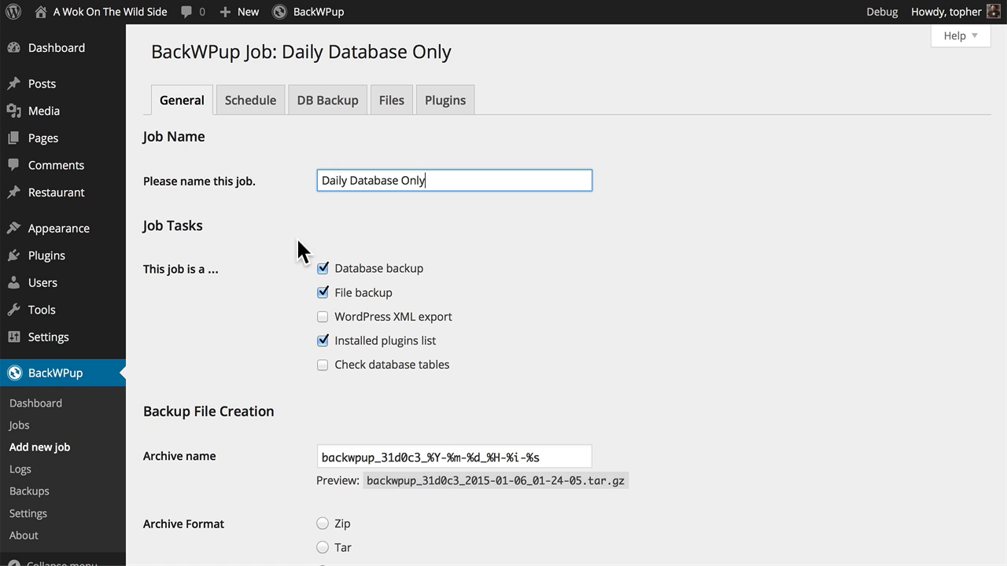
mouse_move(409, 274)
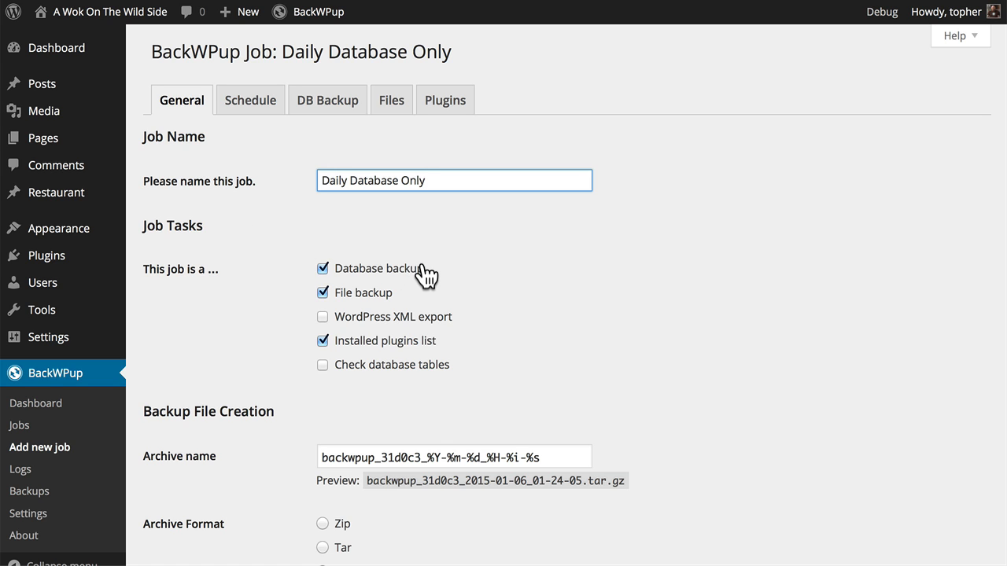
Enable Check database tables and turn off File backup and XML export.
left_click(322, 293)
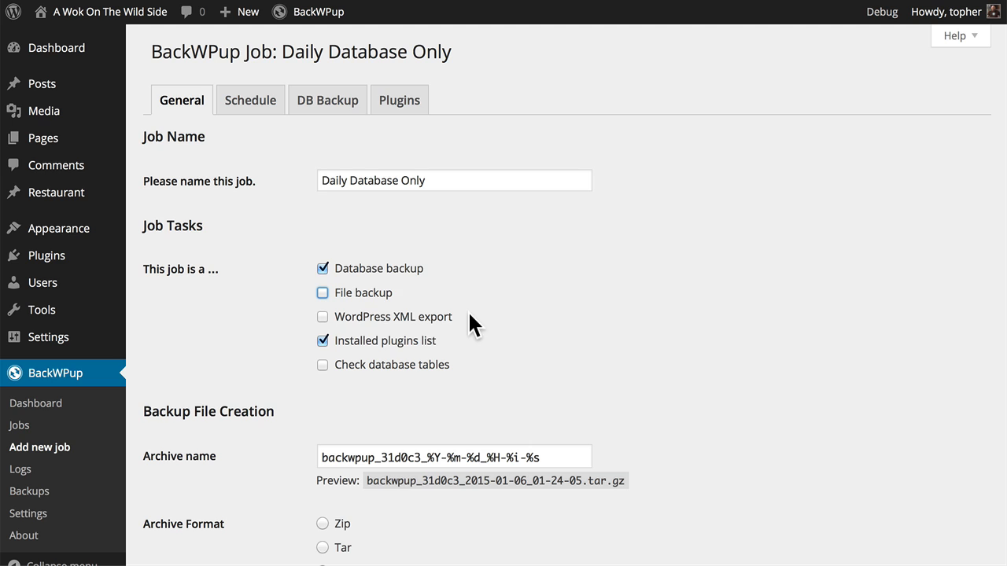
mouse_move(475, 324)
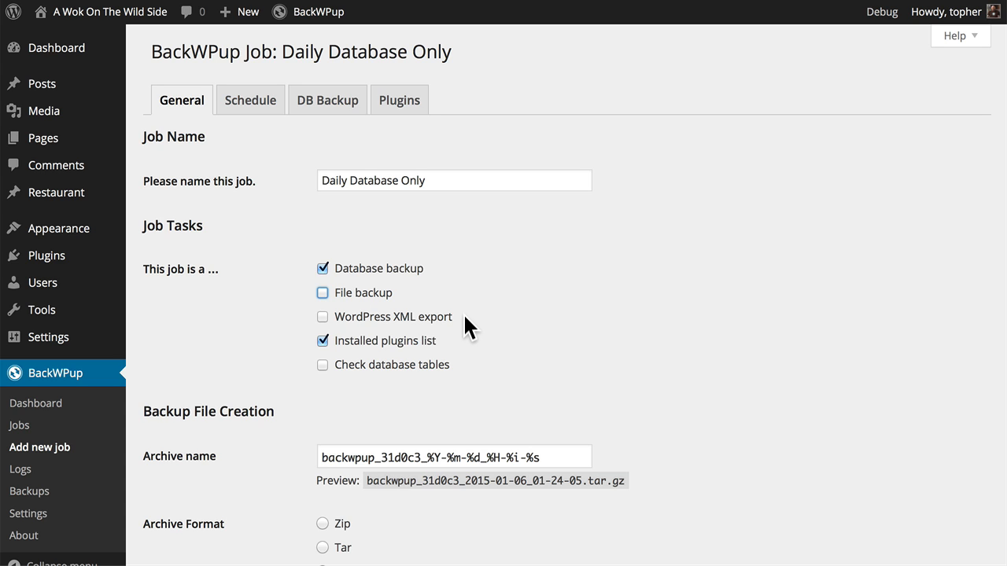
mouse_move(467, 354)
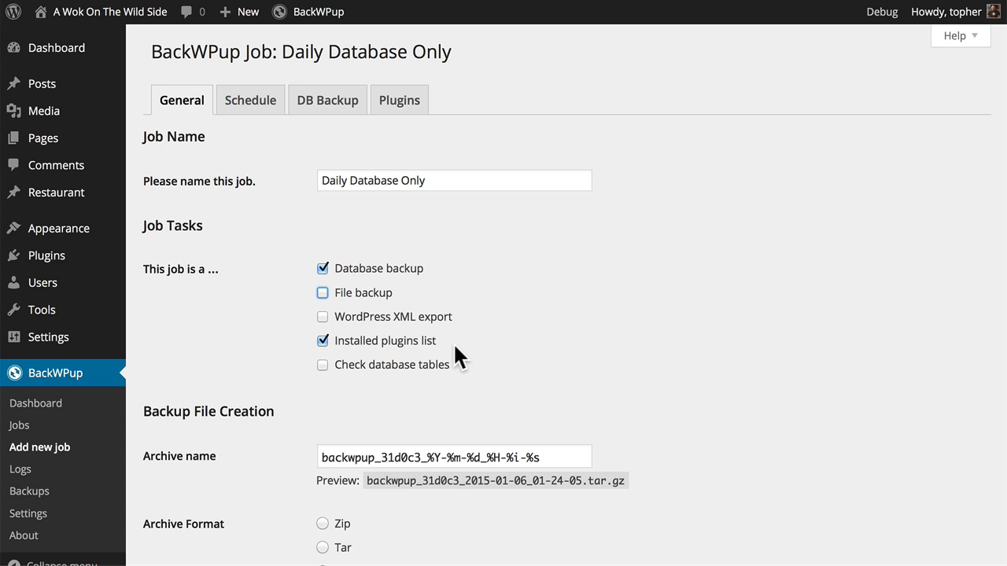
mouse_move(454, 348)
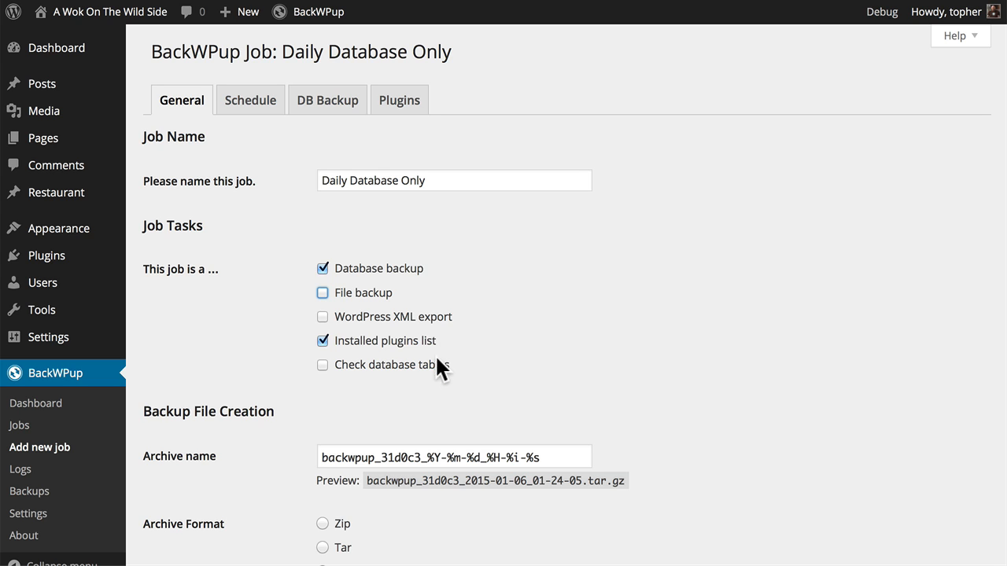
left_click(322, 365)
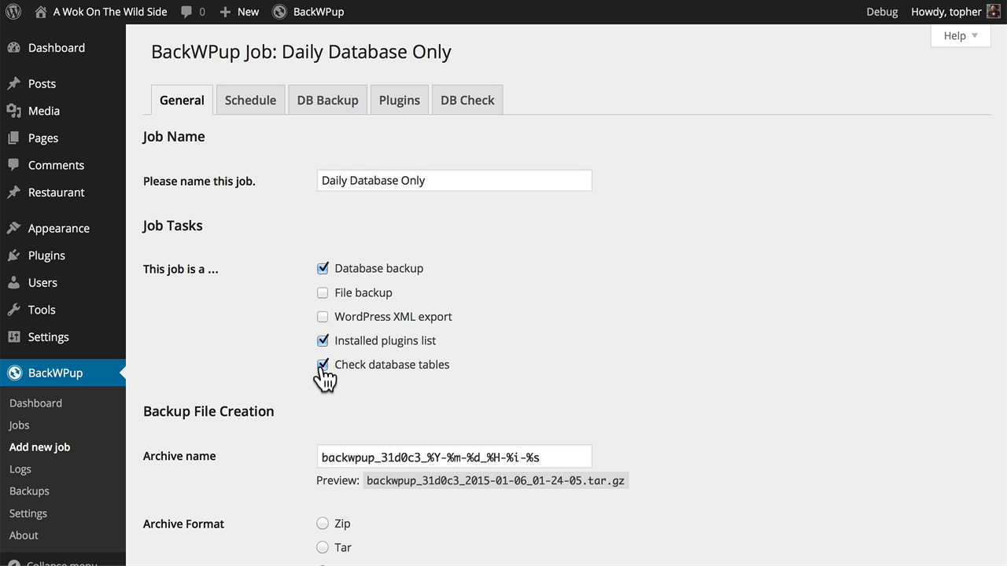
left_click(321, 365)
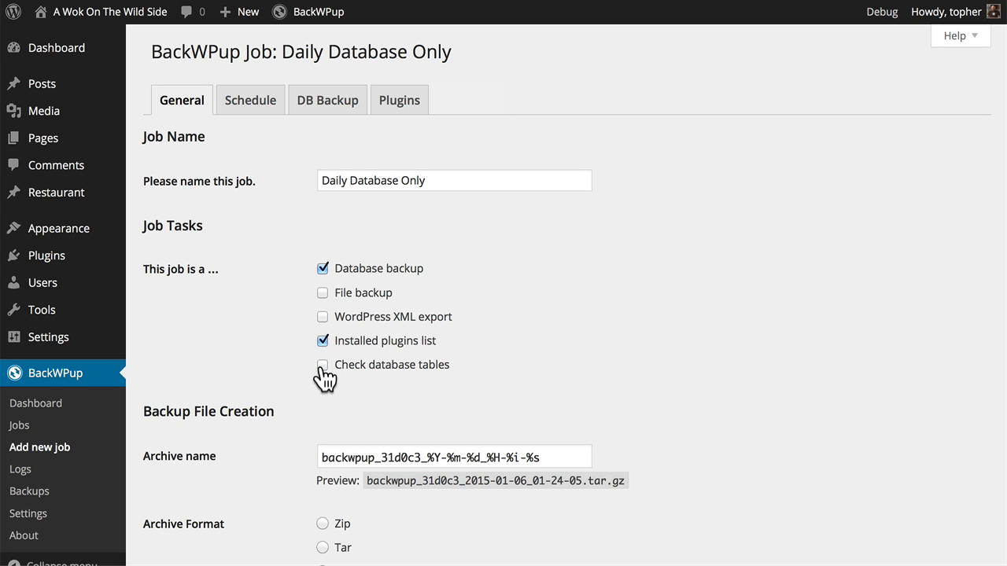
left_click(322, 365)
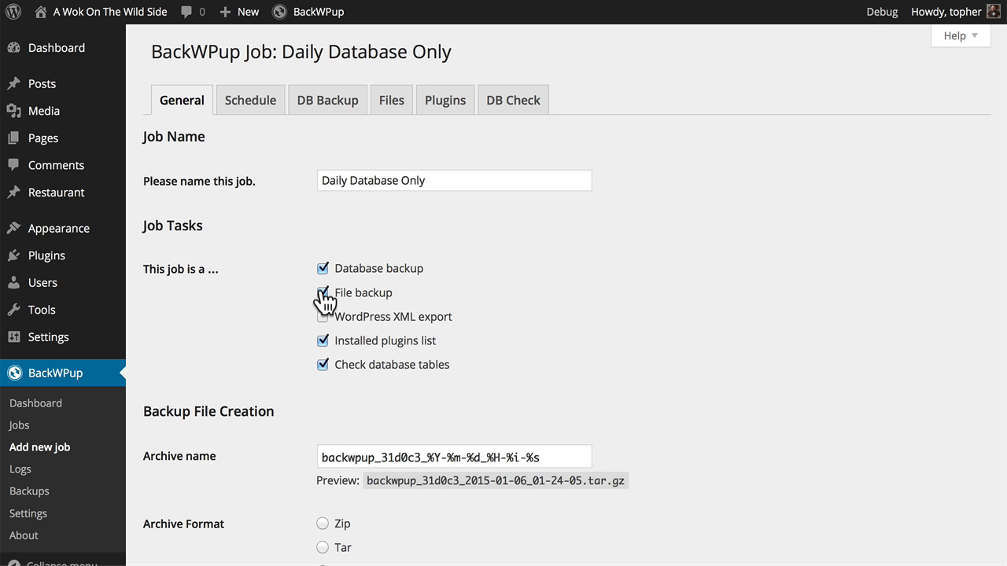
left_click(322, 317)
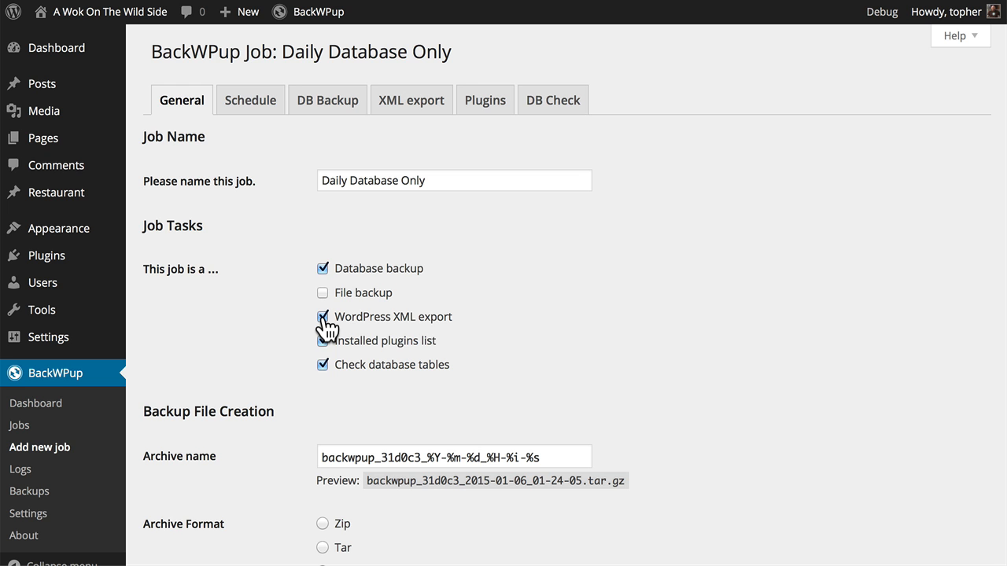
left_click(322, 317)
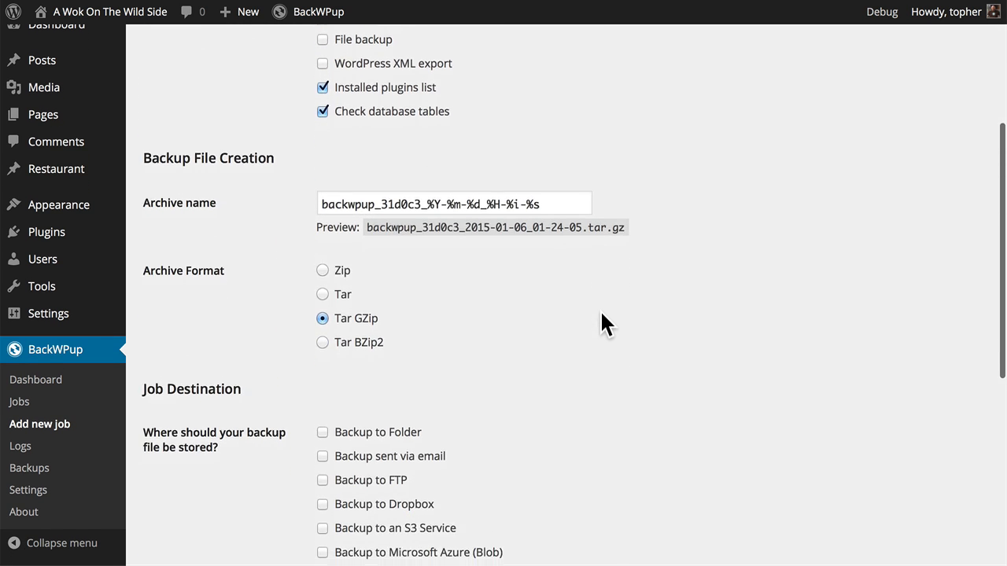
Use Tar BZip2 archives with Backup to Folder destination, then save the job.
scroll("down", 3)
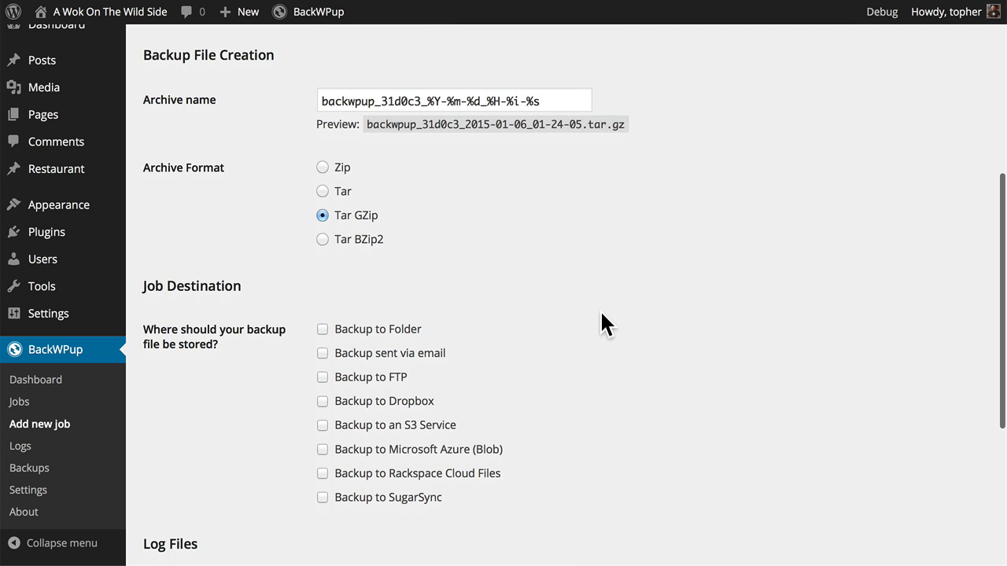
mouse_move(409, 228)
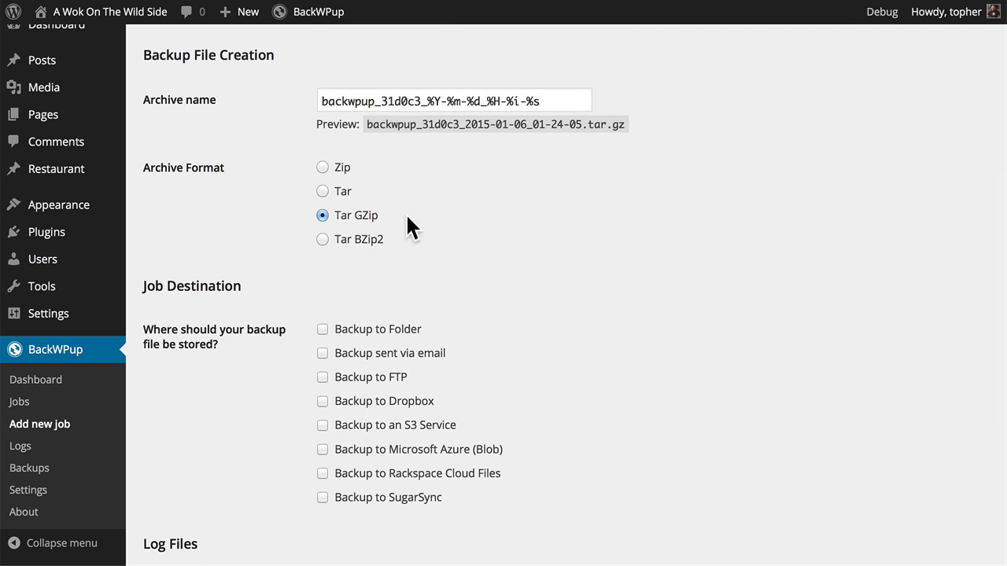
mouse_move(361, 260)
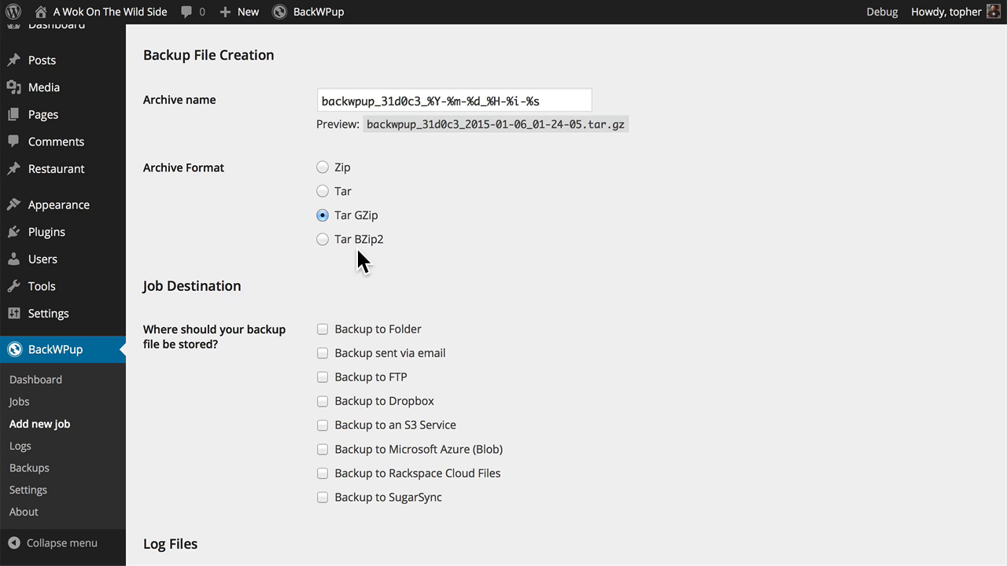
mouse_move(334, 255)
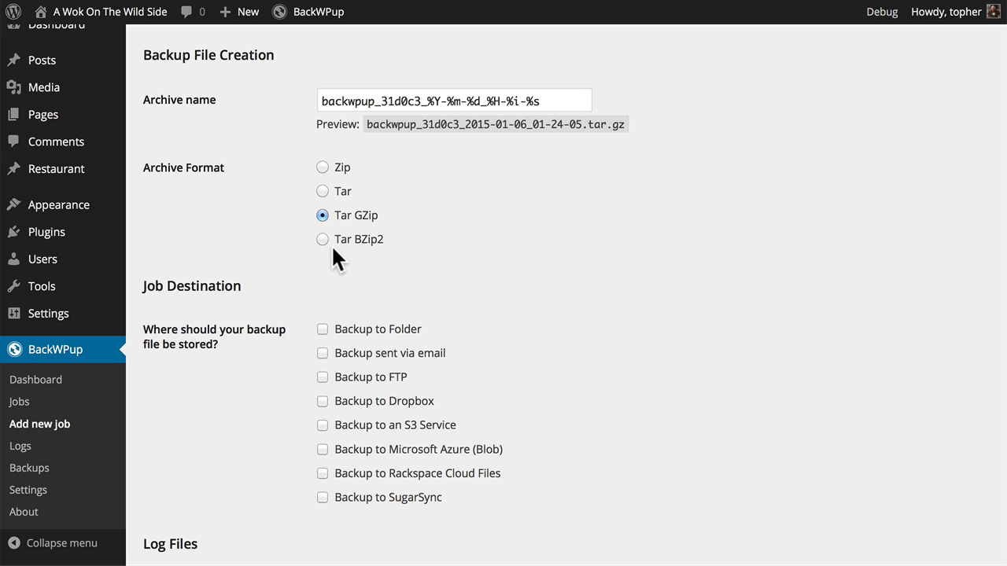
left_click(322, 239)
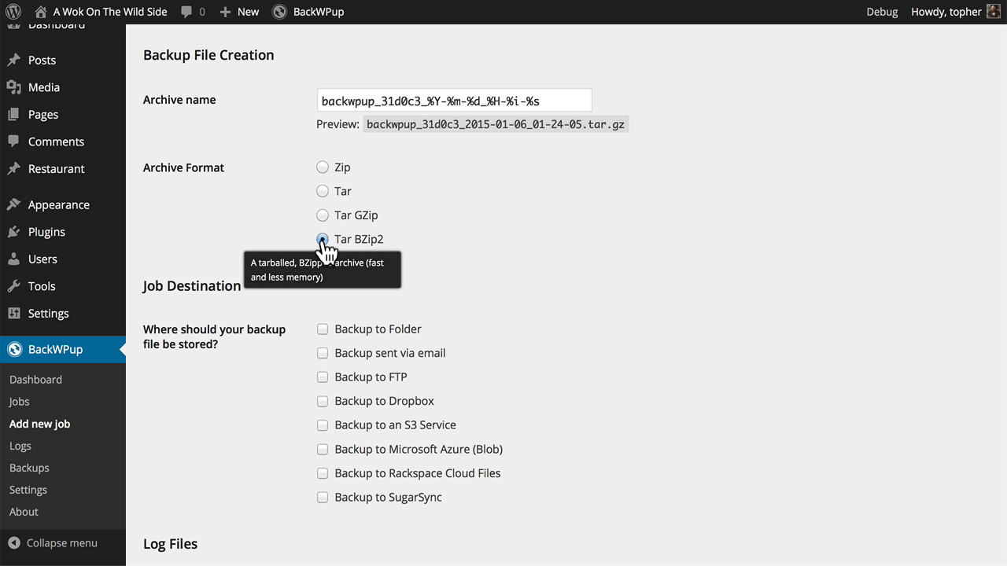
mouse_move(441, 241)
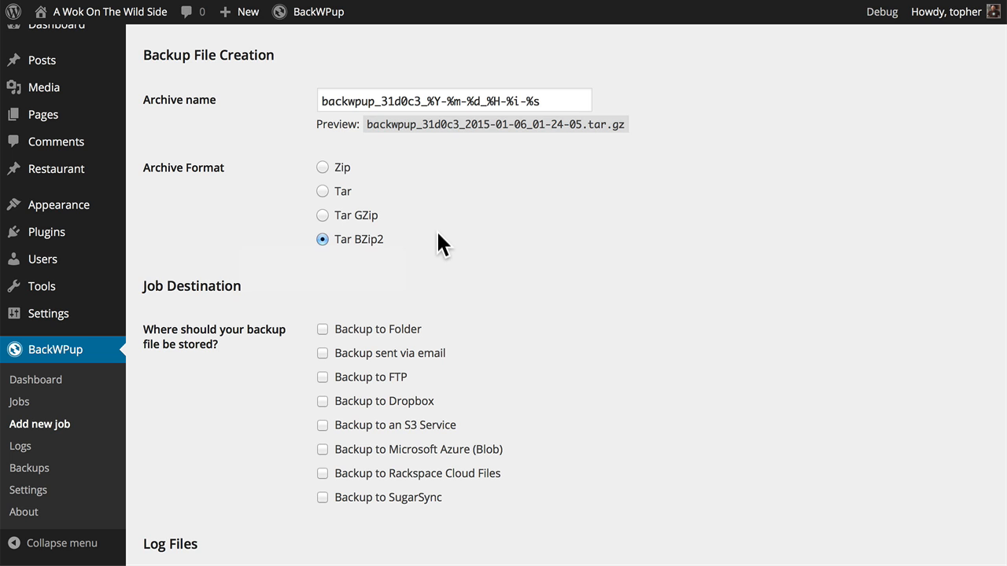
scroll("down", 3)
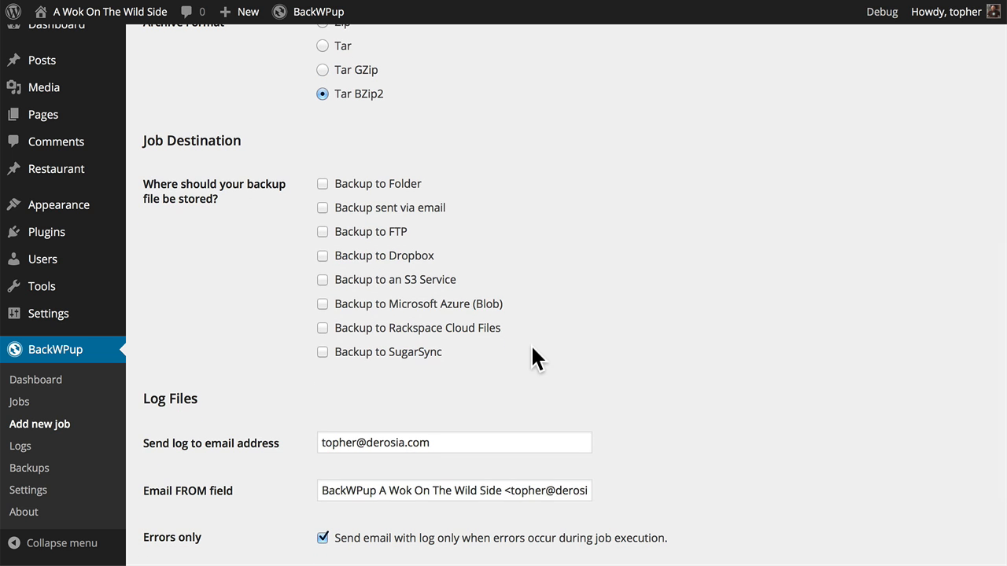
mouse_move(451, 213)
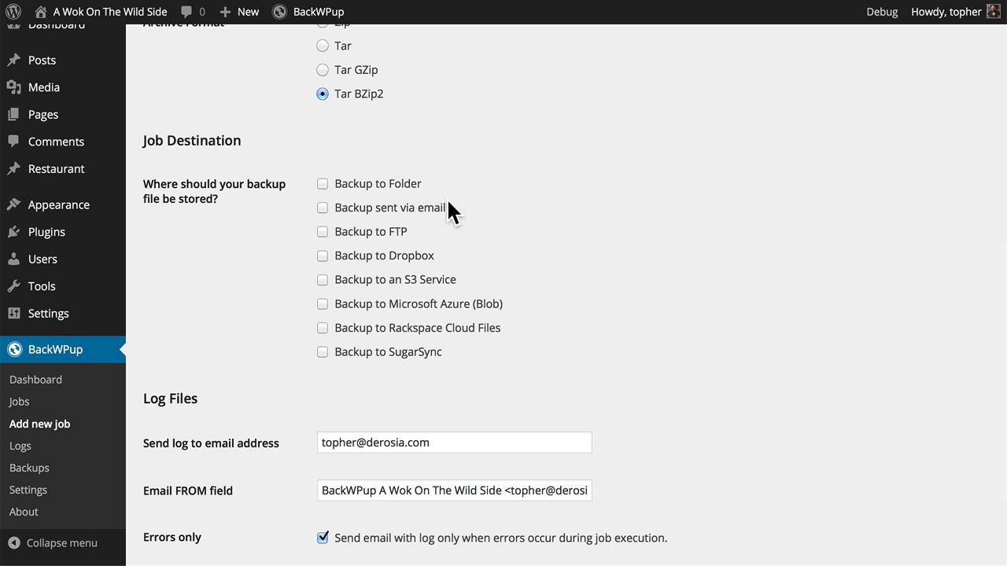
left_click(323, 183)
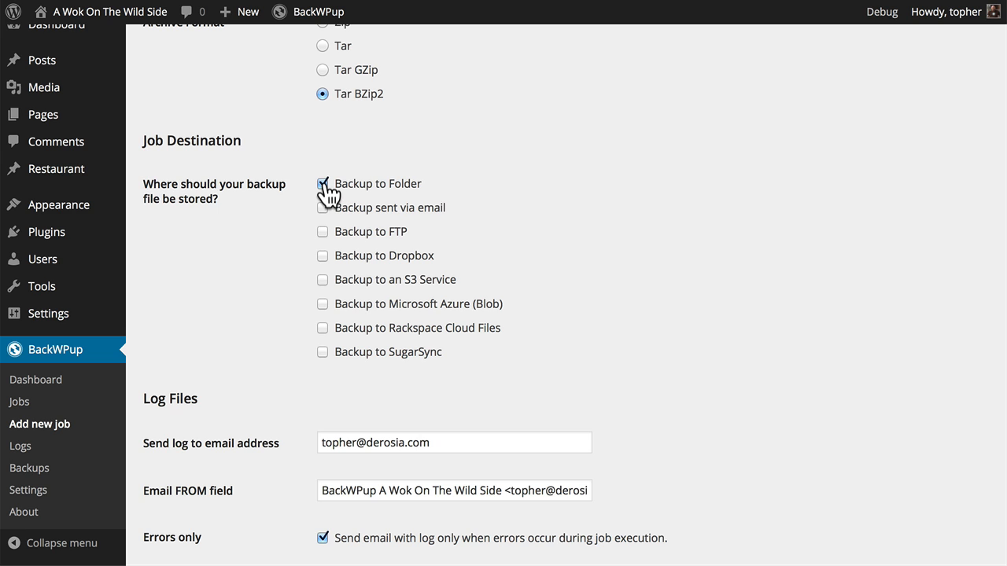
left_click(323, 183)
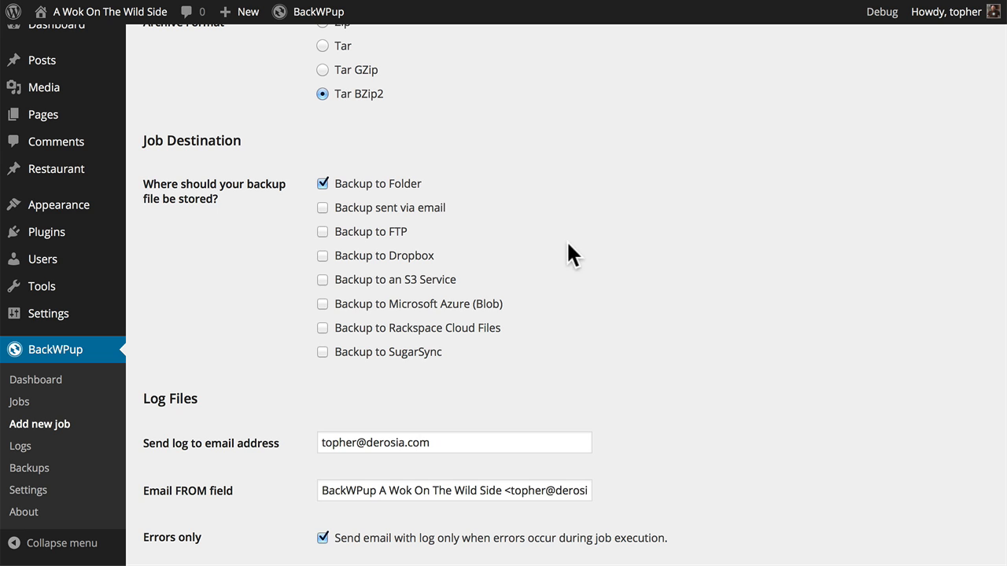
scroll("down", 3)
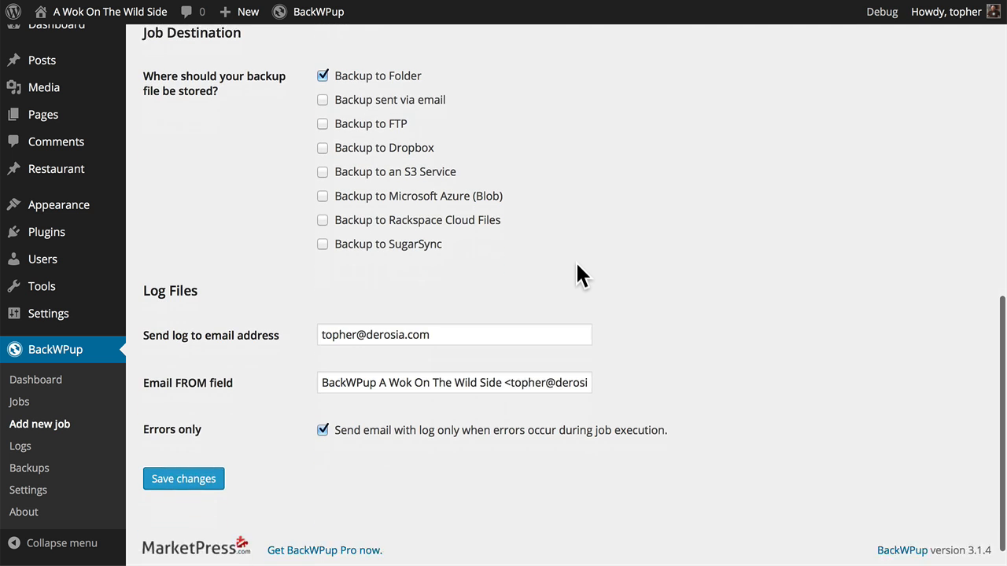
scroll("down", 3)
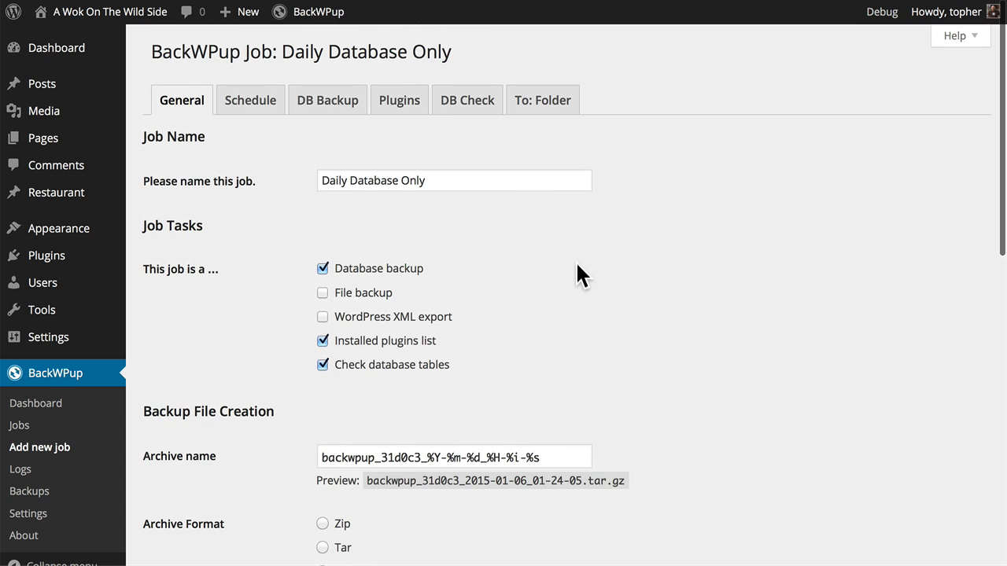
mouse_move(250, 100)
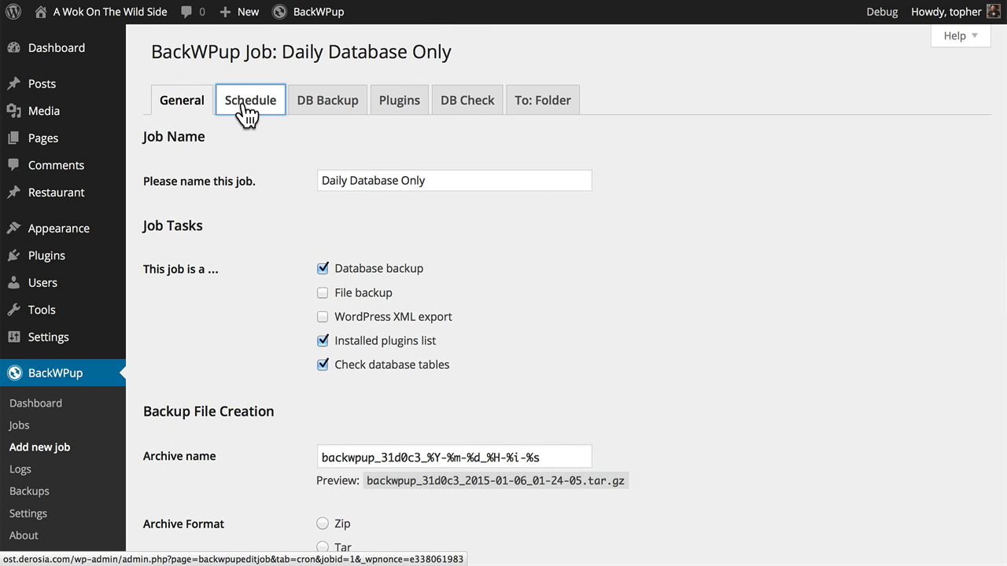
On the Schedule tab, set Start job to 'manually only' and save.
left_click(250, 100)
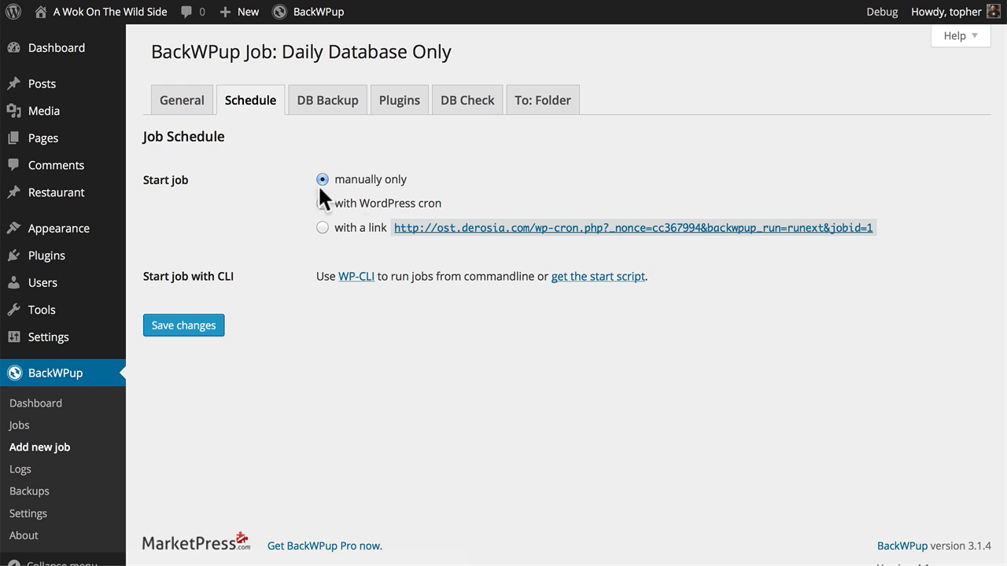
mouse_move(427, 174)
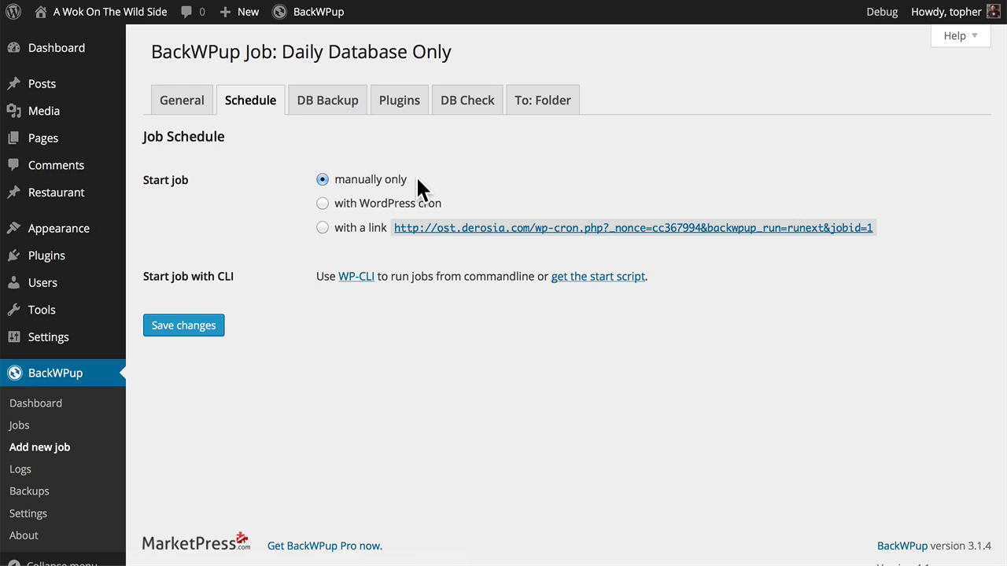
mouse_move(454, 211)
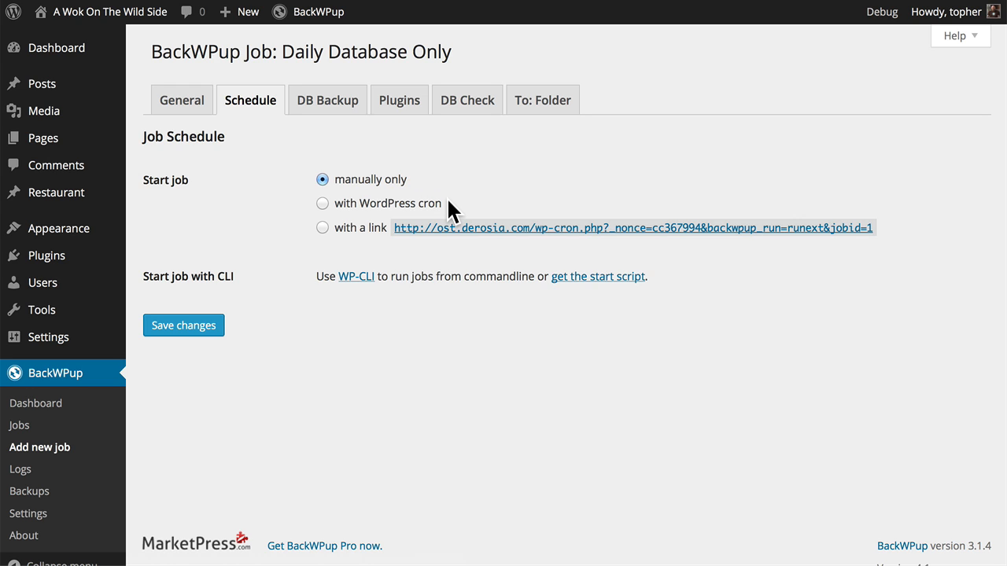
mouse_move(374, 241)
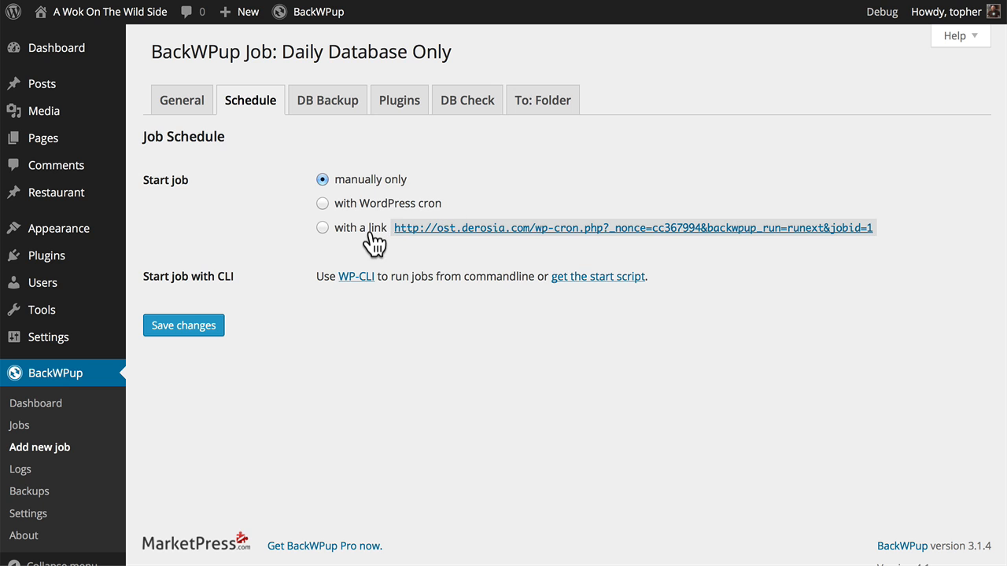
left_click(321, 203)
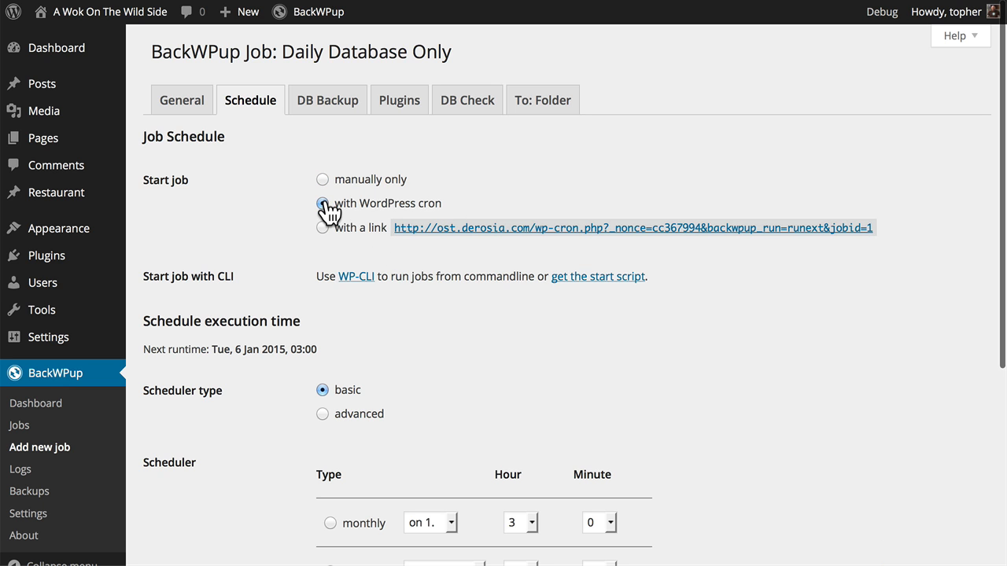
scroll("down", 3)
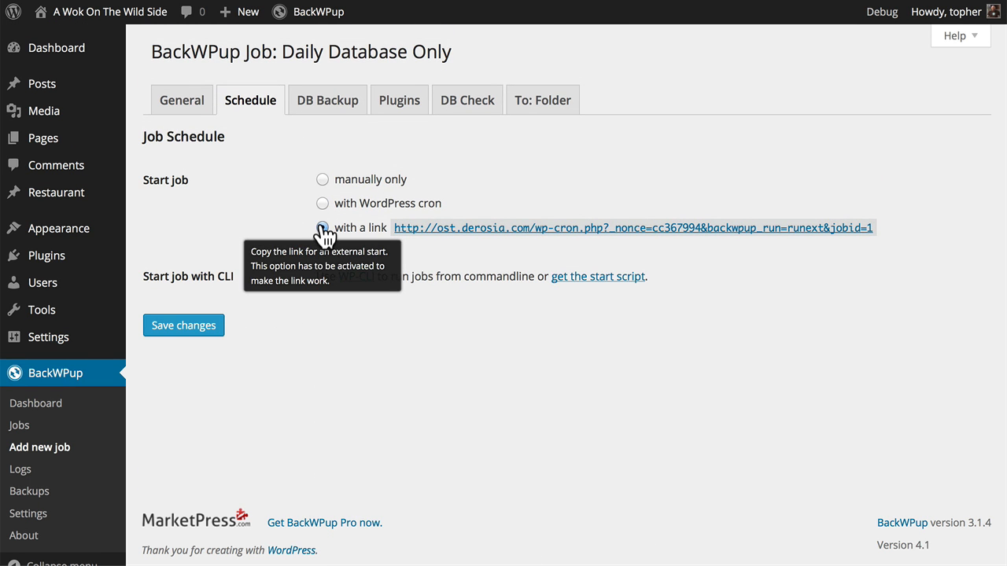
left_click(320, 227)
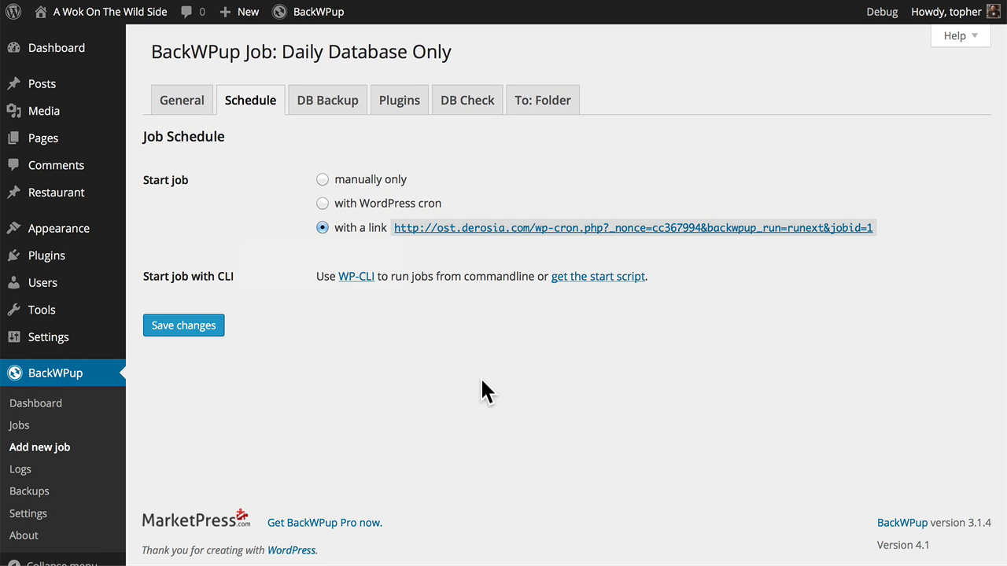
left_click(320, 180)
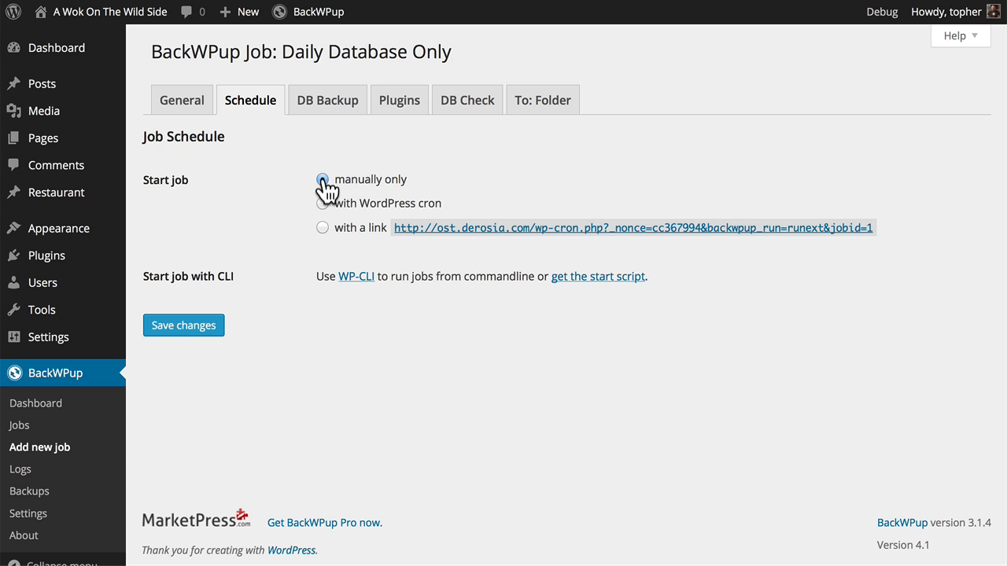
left_click(322, 179)
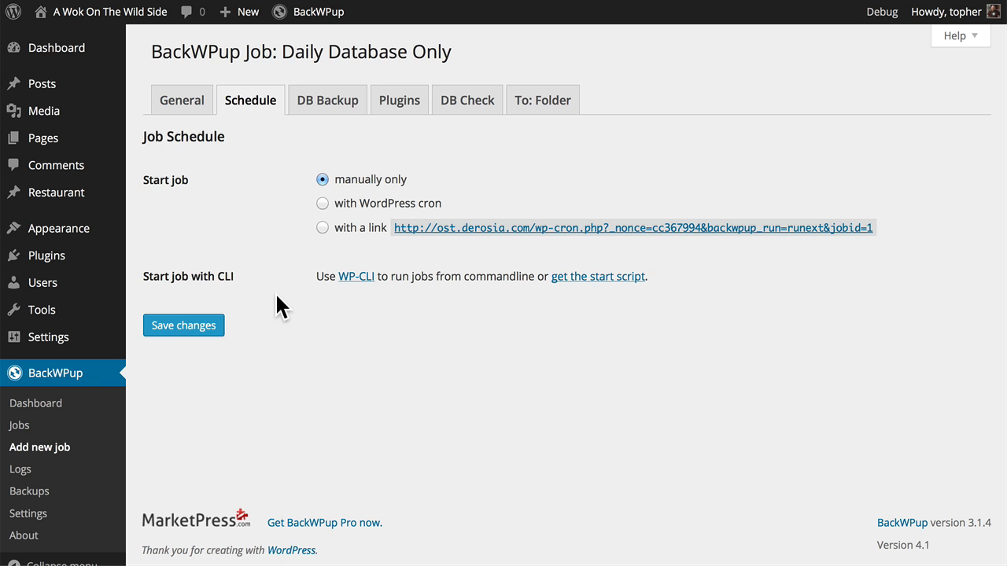
mouse_move(203, 332)
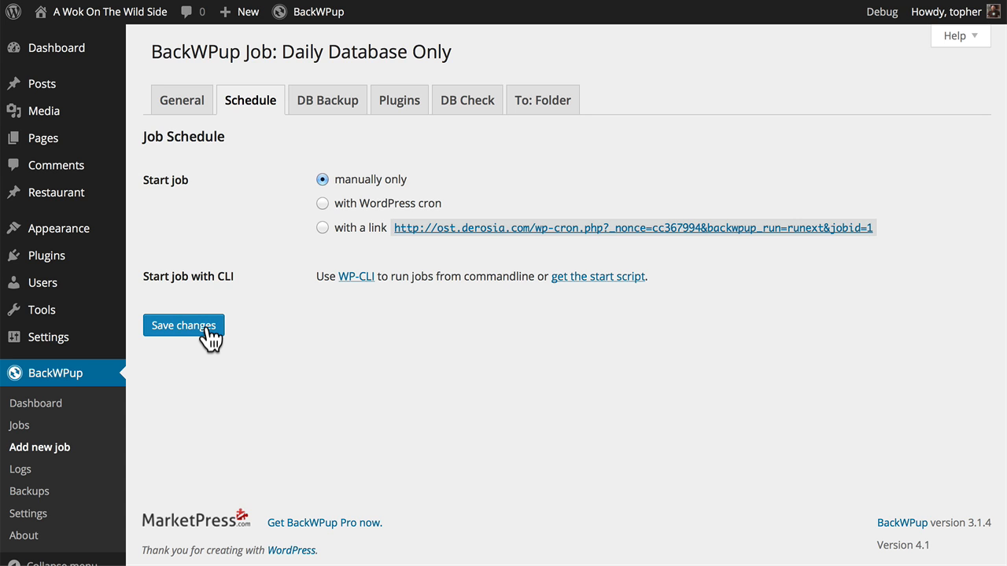
left_click(183, 326)
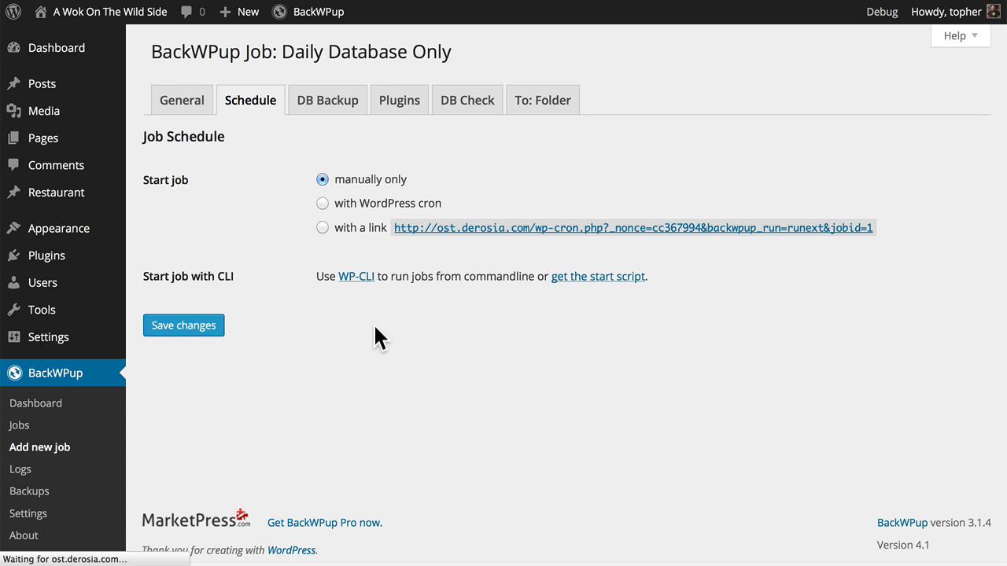
left_click(183, 324)
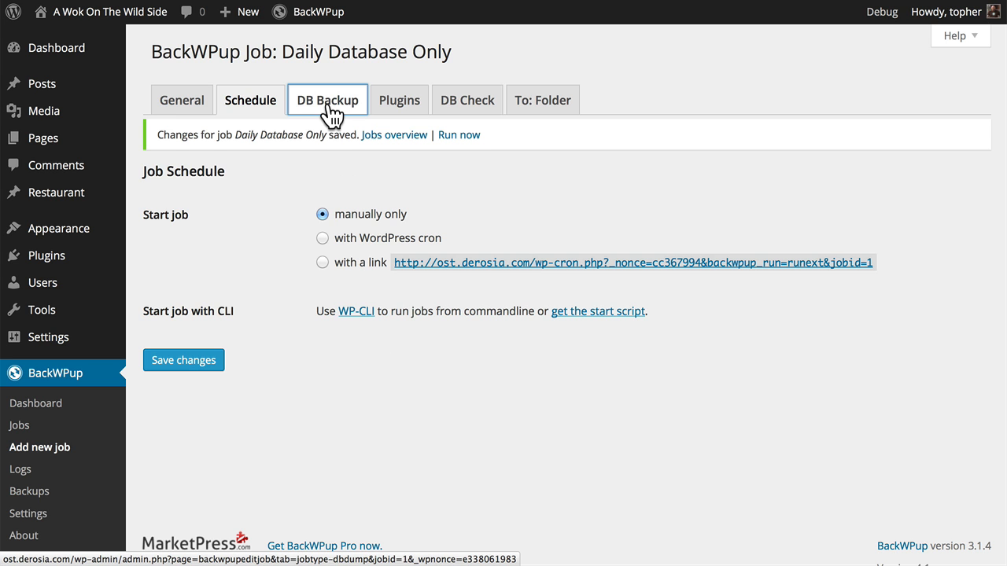
Review DB Backup settings: main tables ticked, file name db_derosia, no compression.
left_click(327, 99)
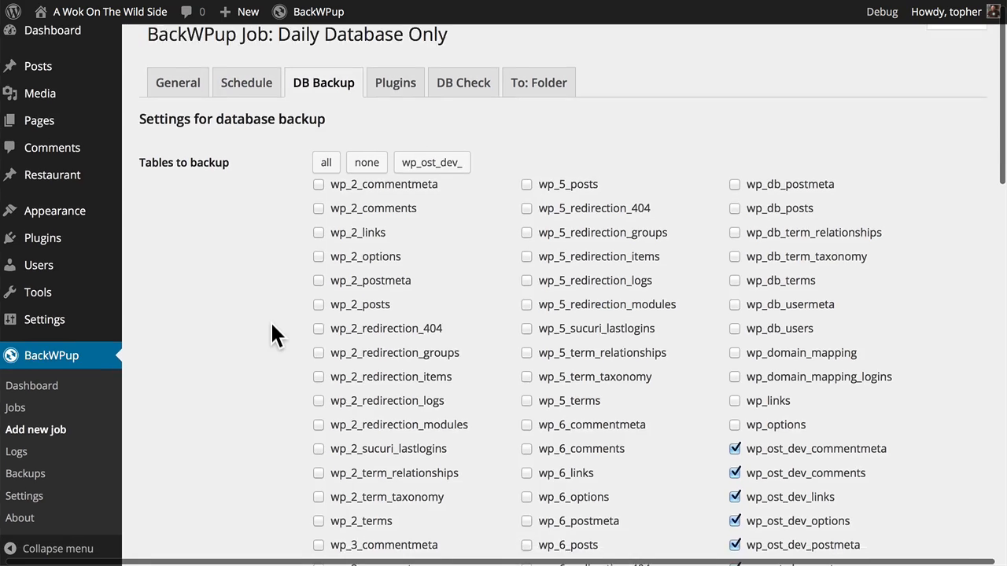
scroll("down", 3)
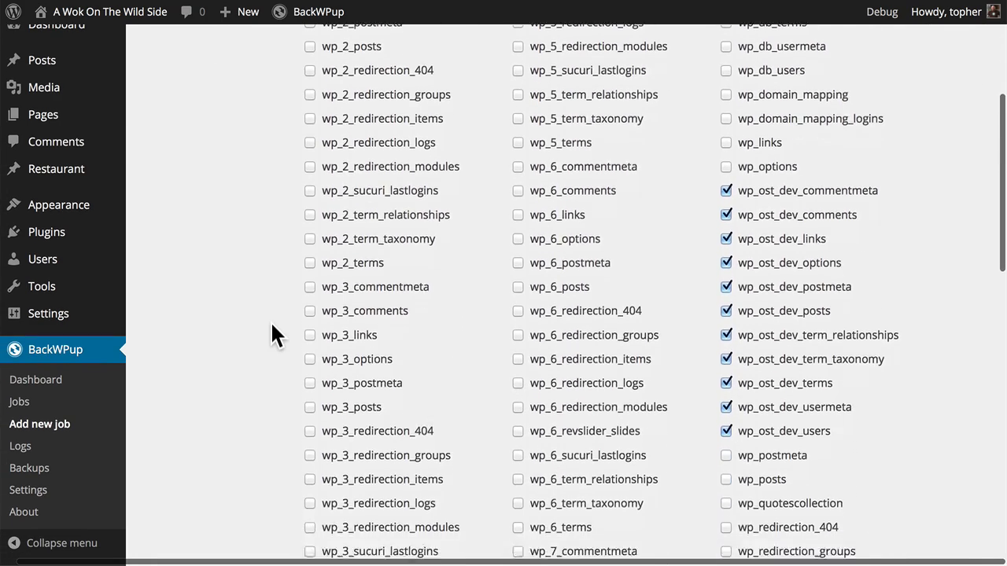
scroll("down", 3)
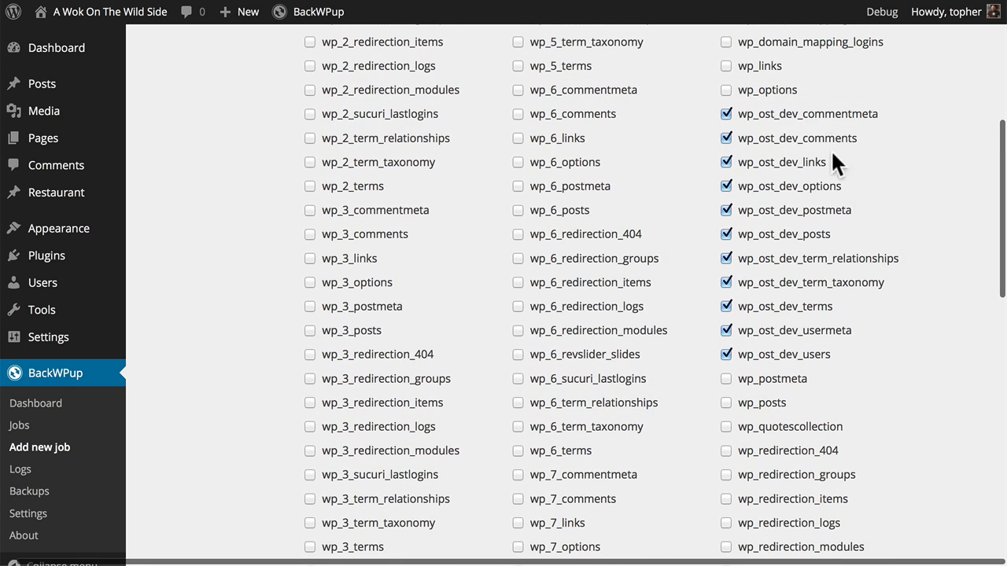
mouse_move(880, 361)
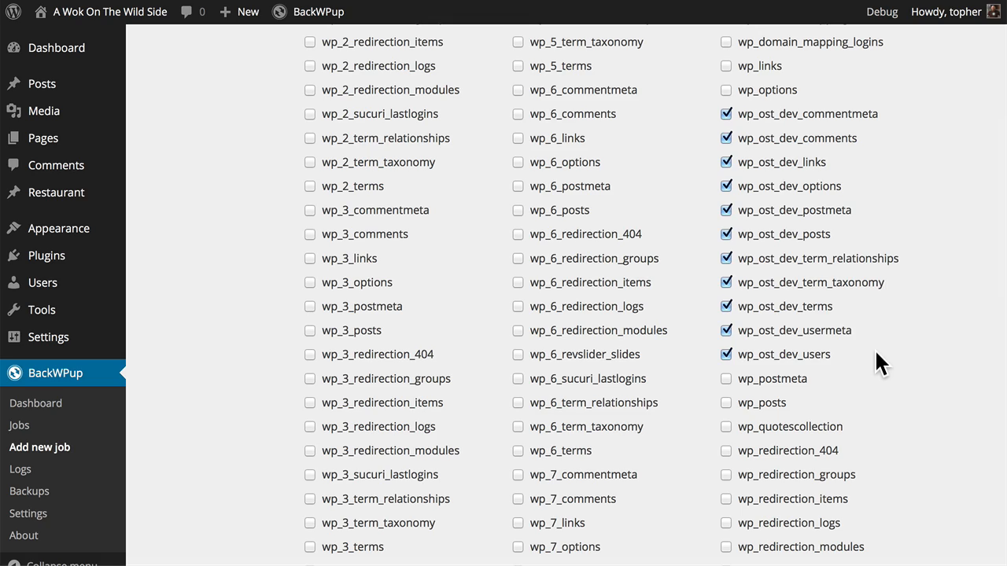
scroll("down", 3)
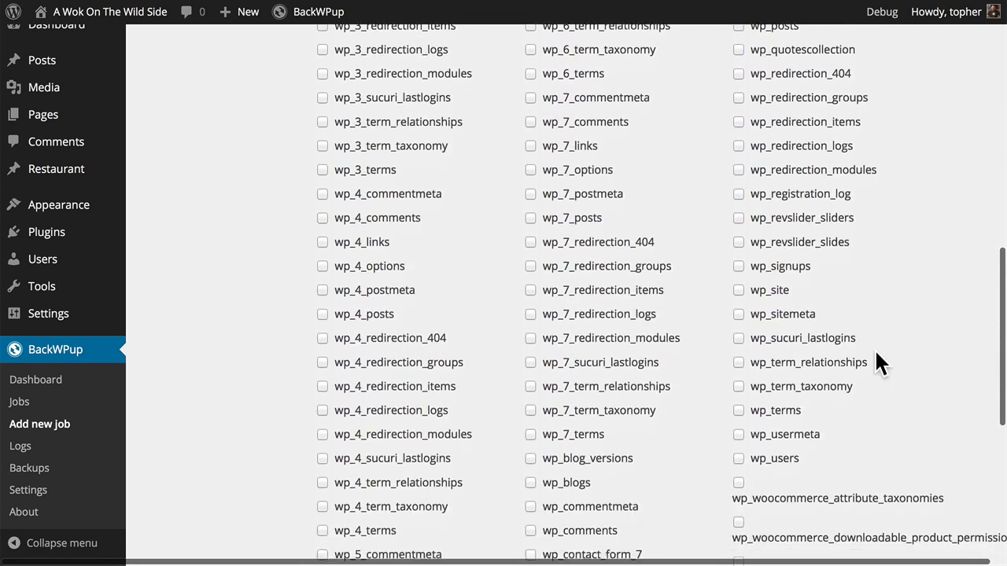
scroll("down", 3)
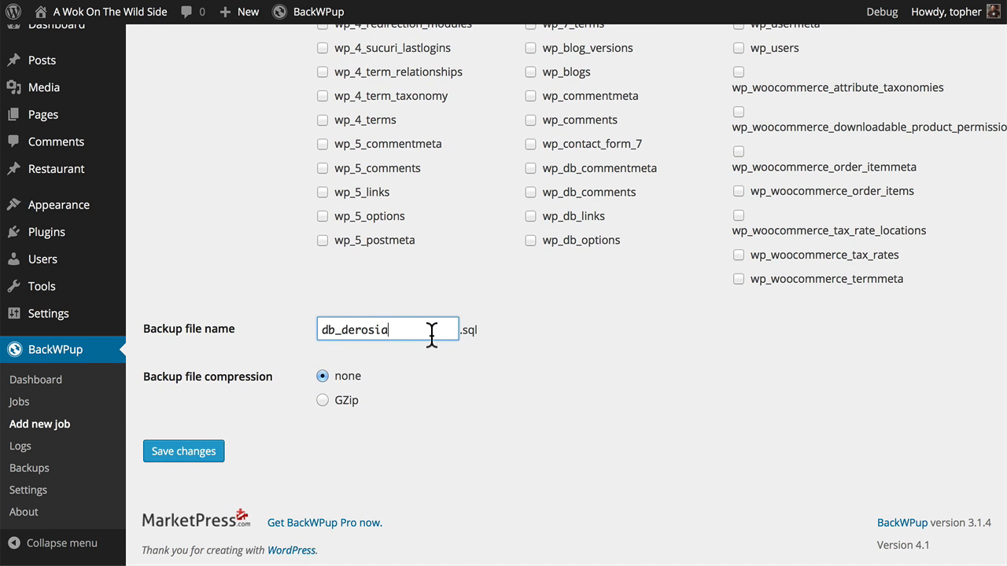
mouse_move(327, 413)
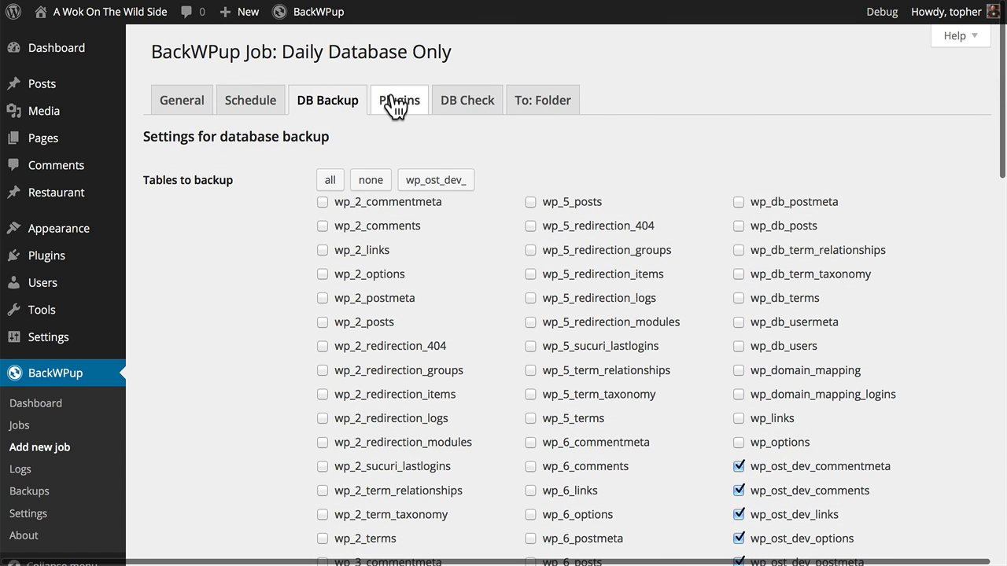
Tick 'Try to repair defect table' under DB Check and save.
left_click(399, 99)
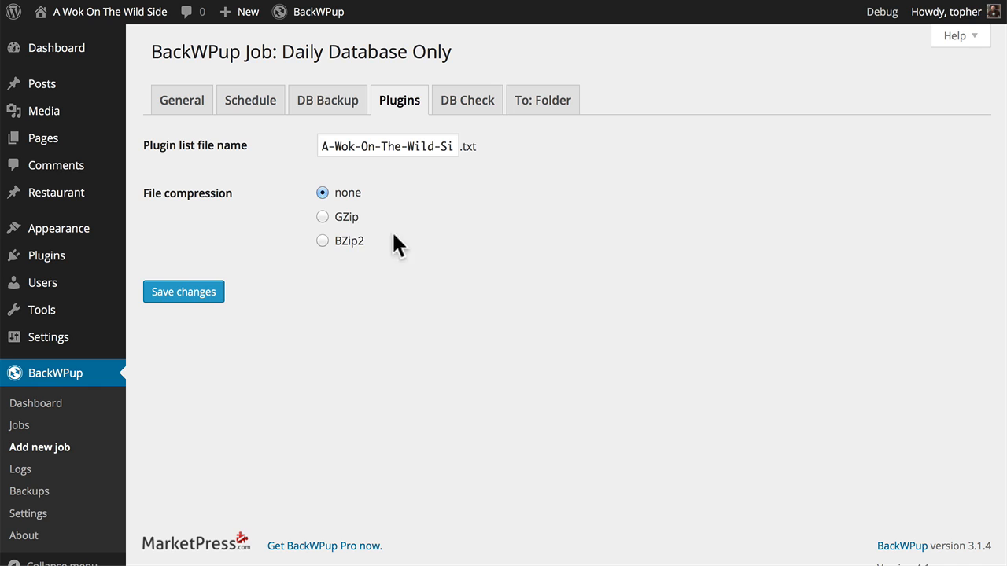
mouse_move(482, 148)
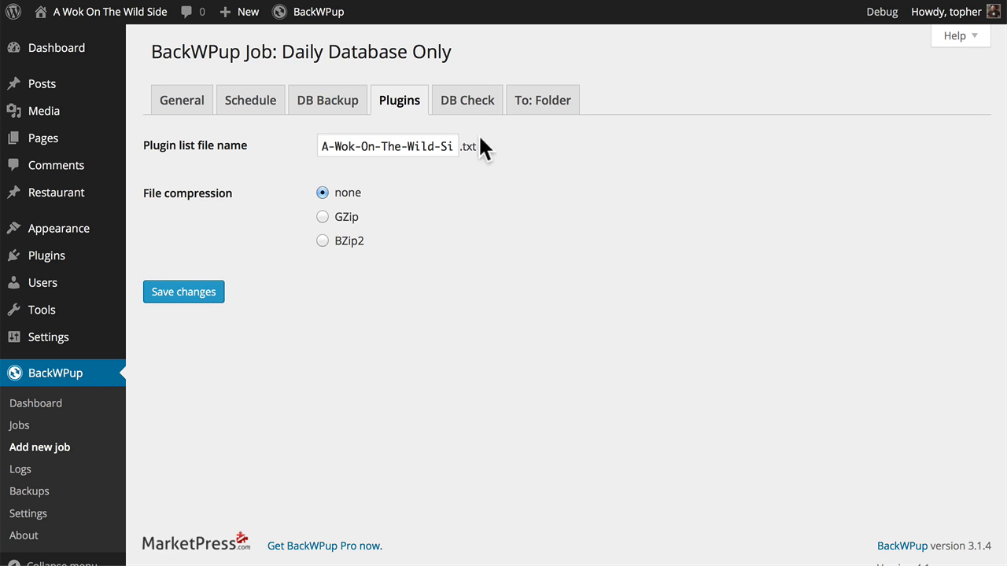
left_click(466, 99)
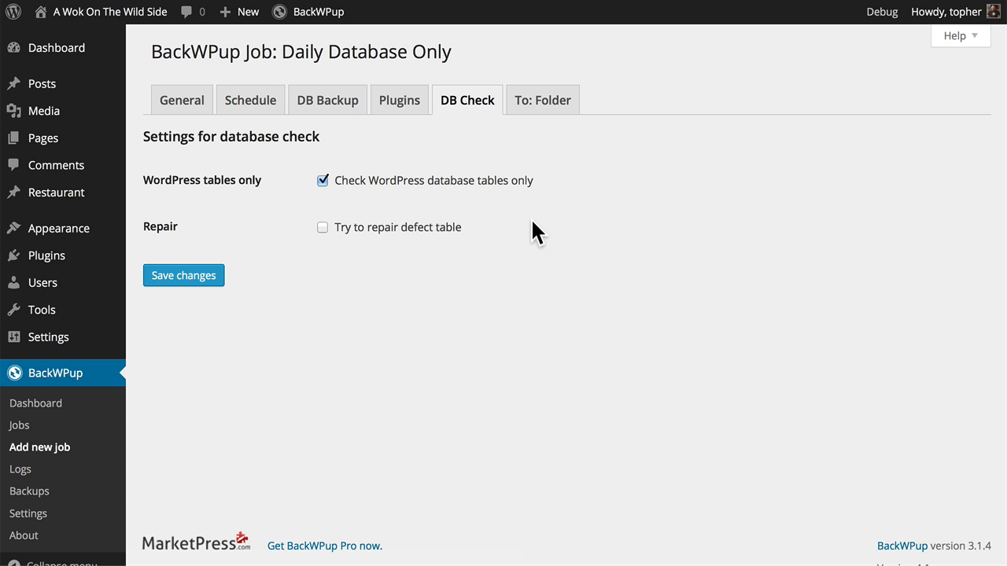
left_click(323, 228)
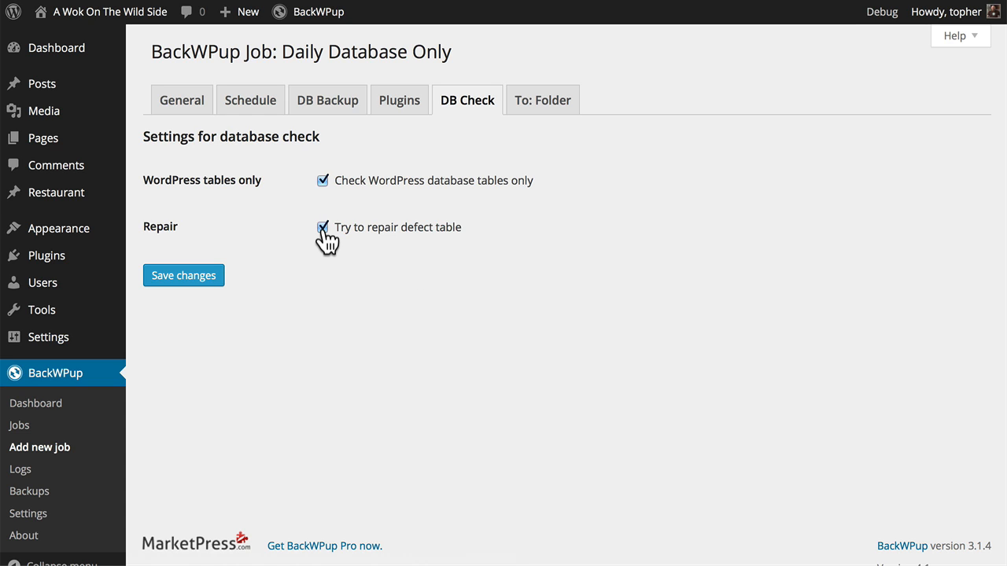
left_click(183, 275)
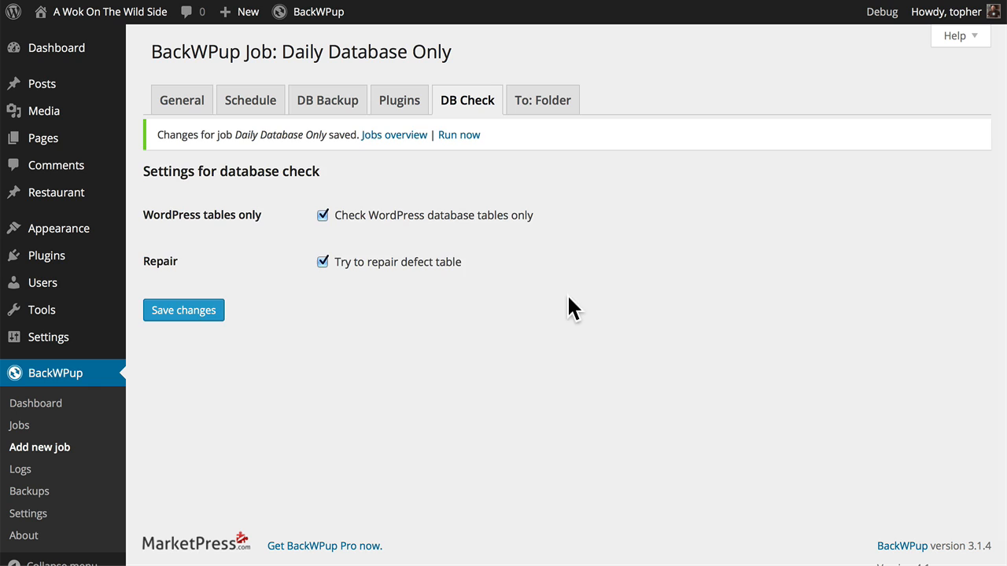
mouse_move(543, 106)
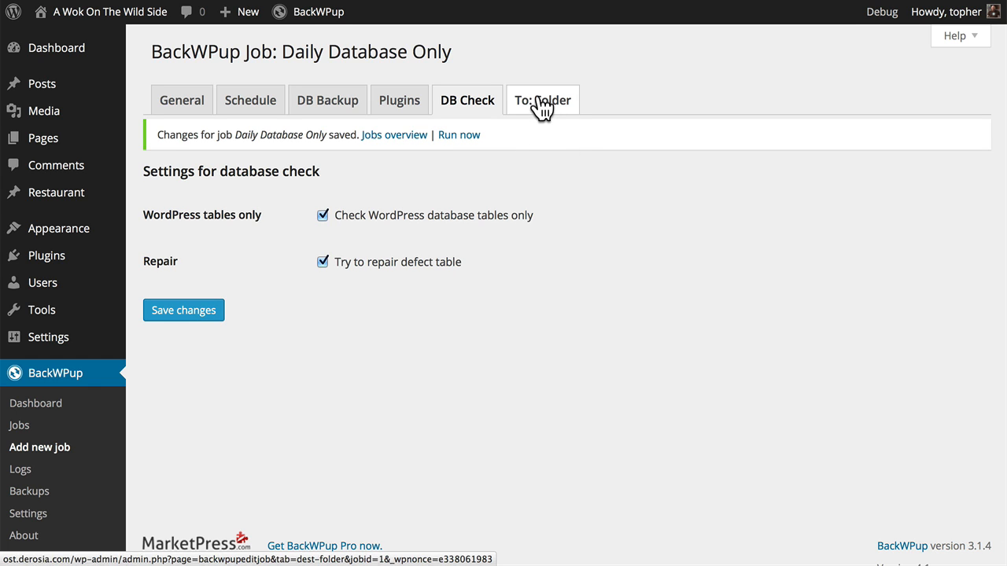
Save the To: Folder settings, keeping the folder path and 15 files.
left_click(546, 100)
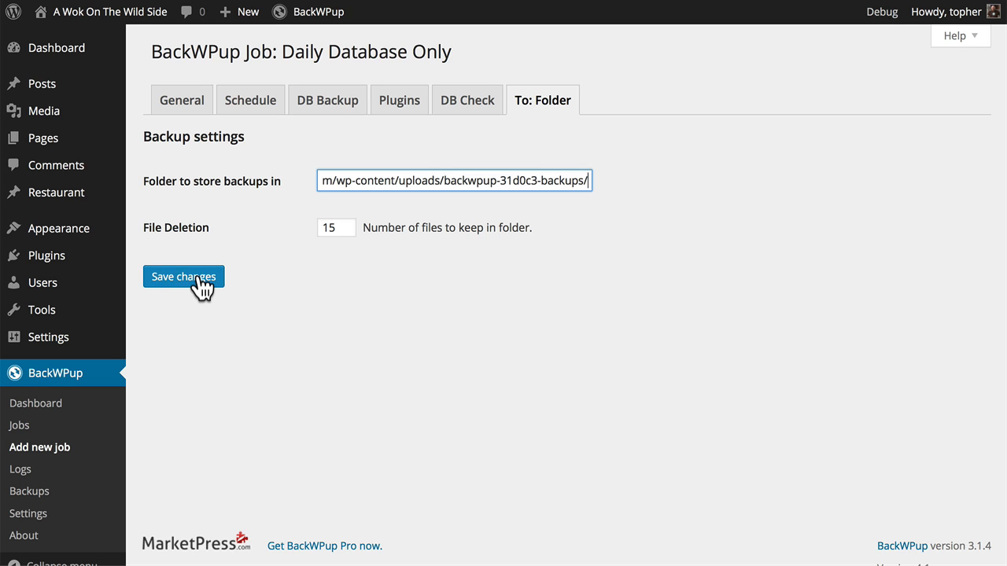
left_click(183, 276)
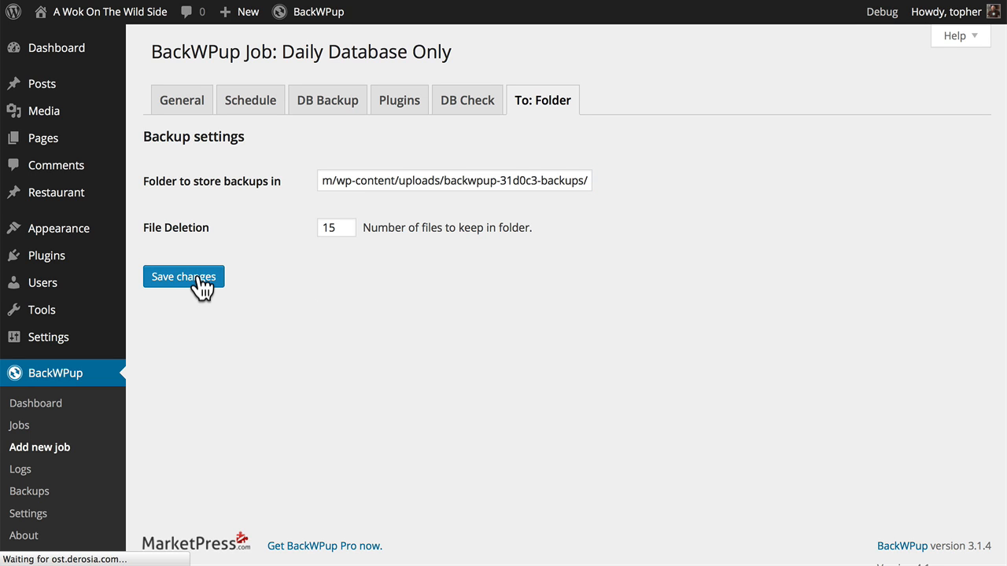
left_click(183, 276)
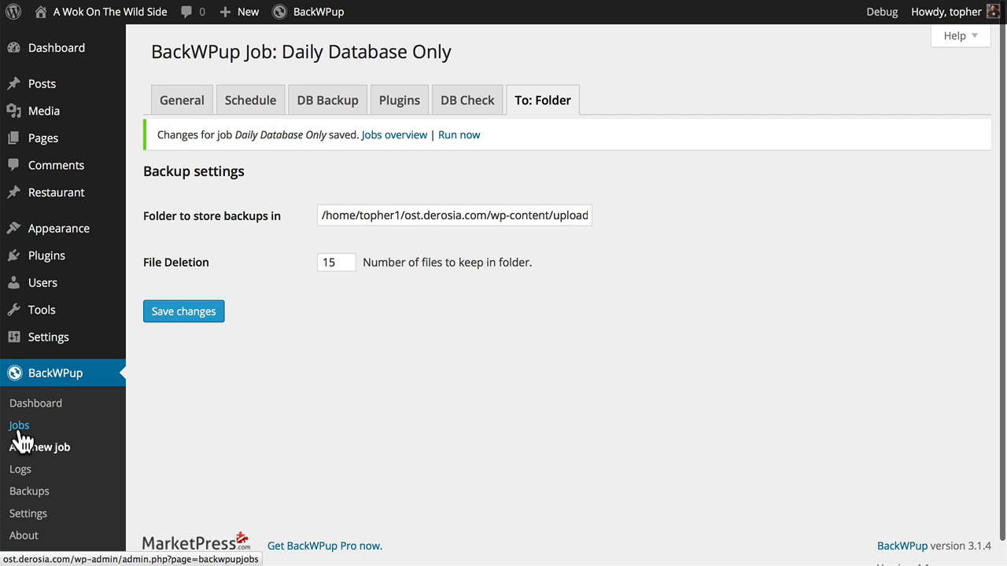
Run Daily Database Only now from the Jobs list.
left_click(19, 425)
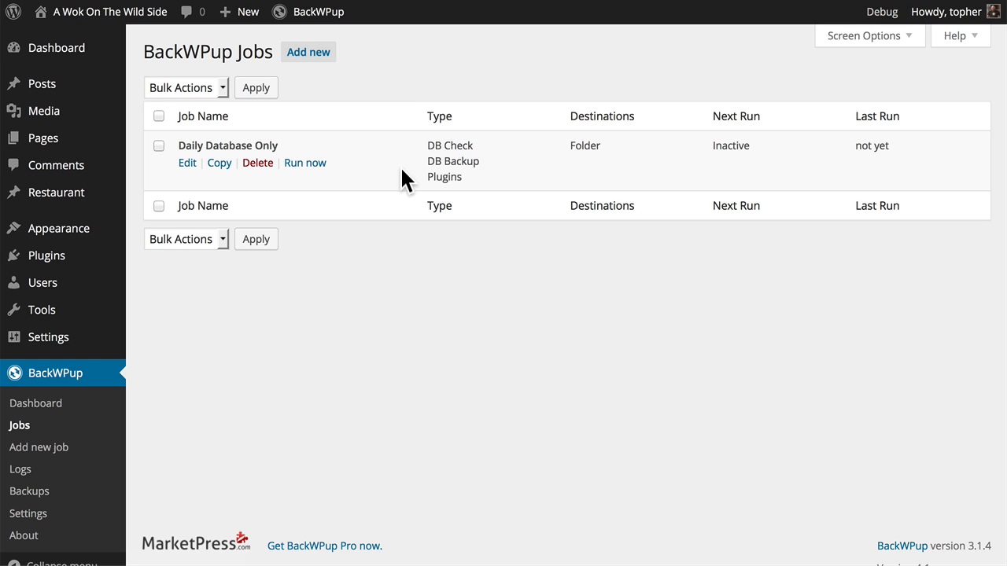
mouse_move(745, 177)
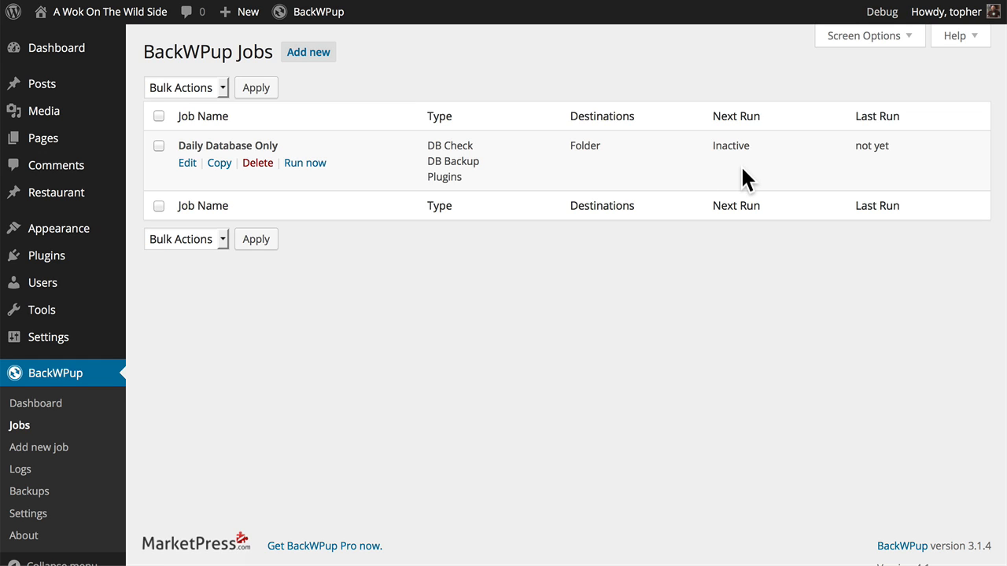
mouse_move(347, 235)
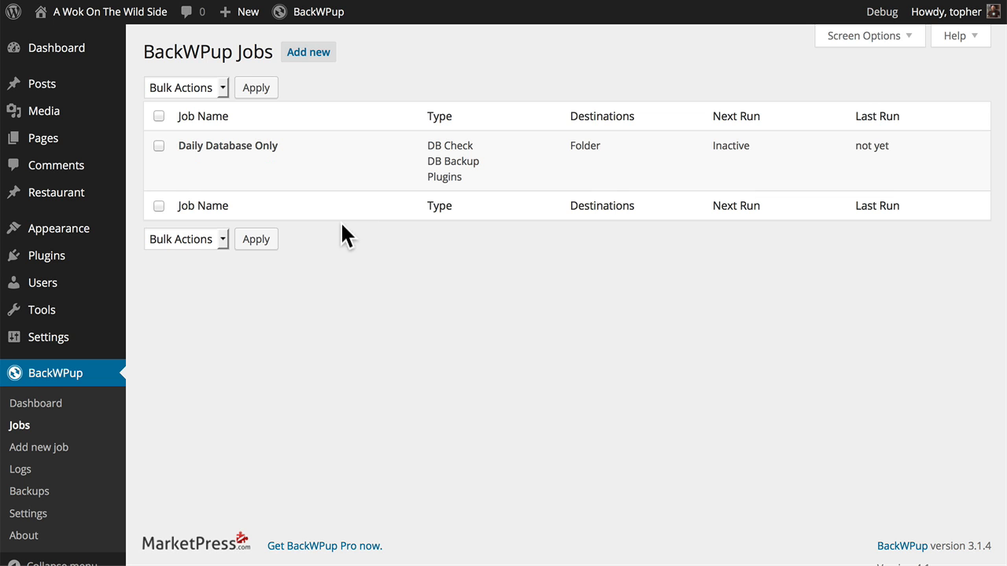
mouse_move(305, 163)
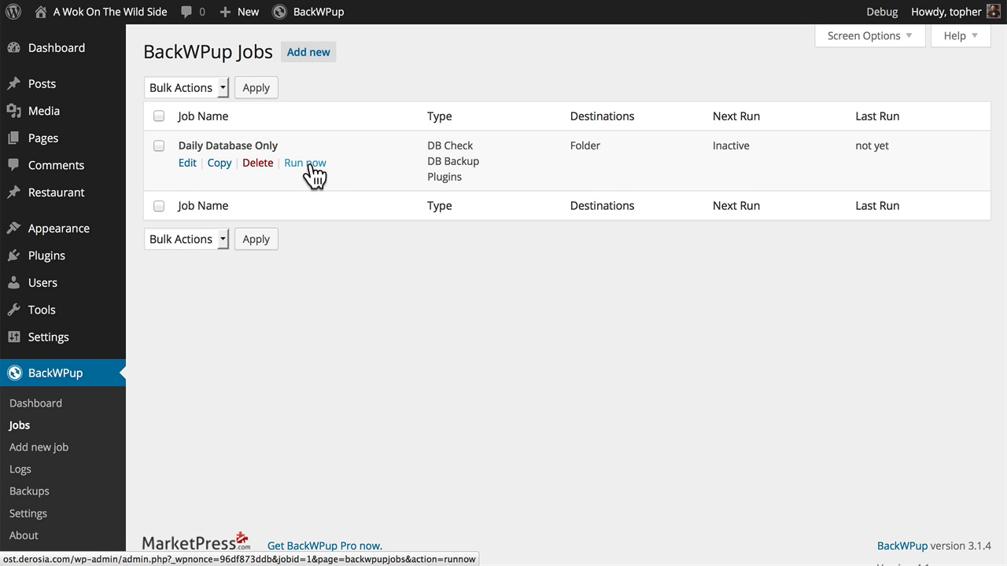
left_click(305, 163)
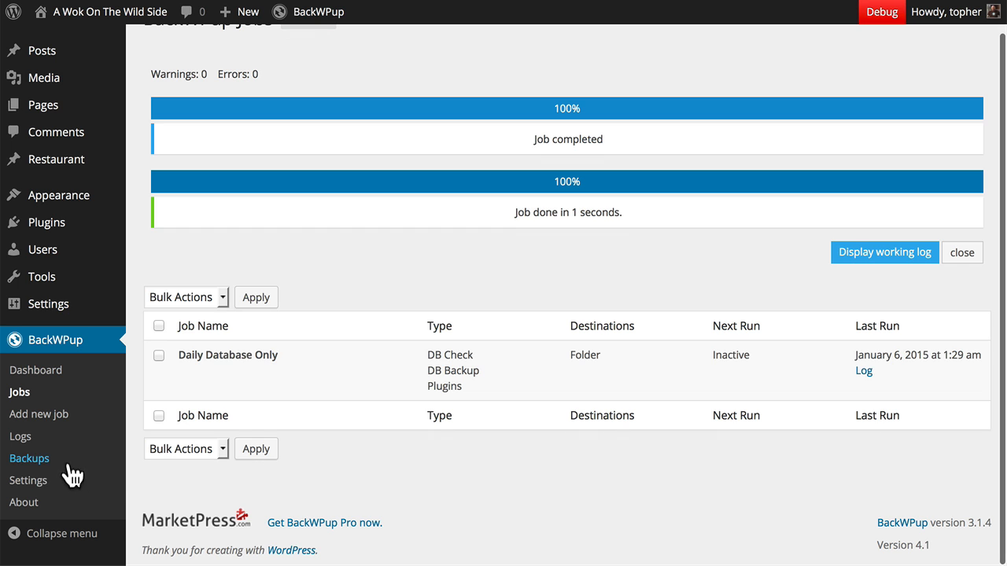
mouse_move(43, 467)
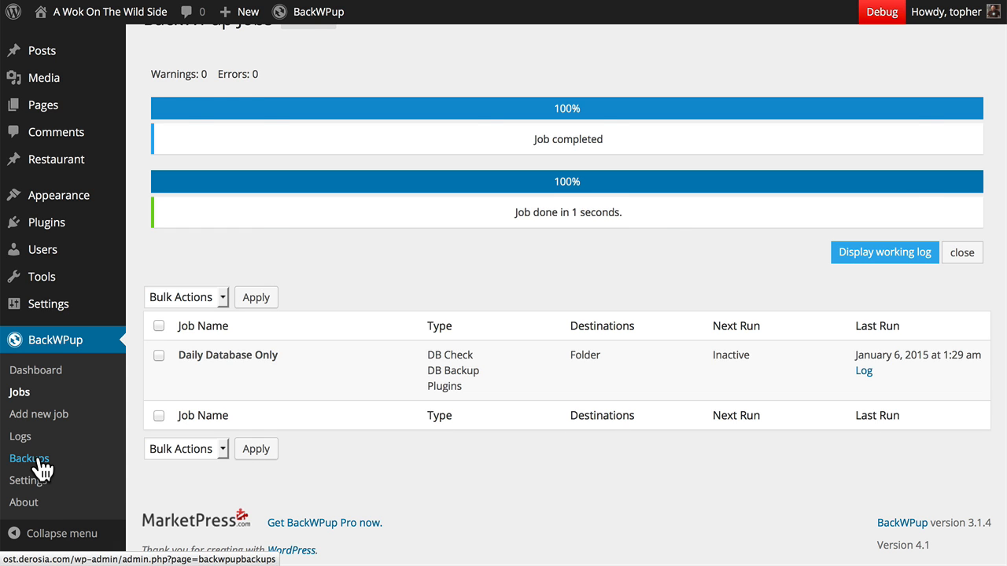
Download the 176 kB .tar.bz2 archive from Backups into the Downloads folder.
left_click(29, 459)
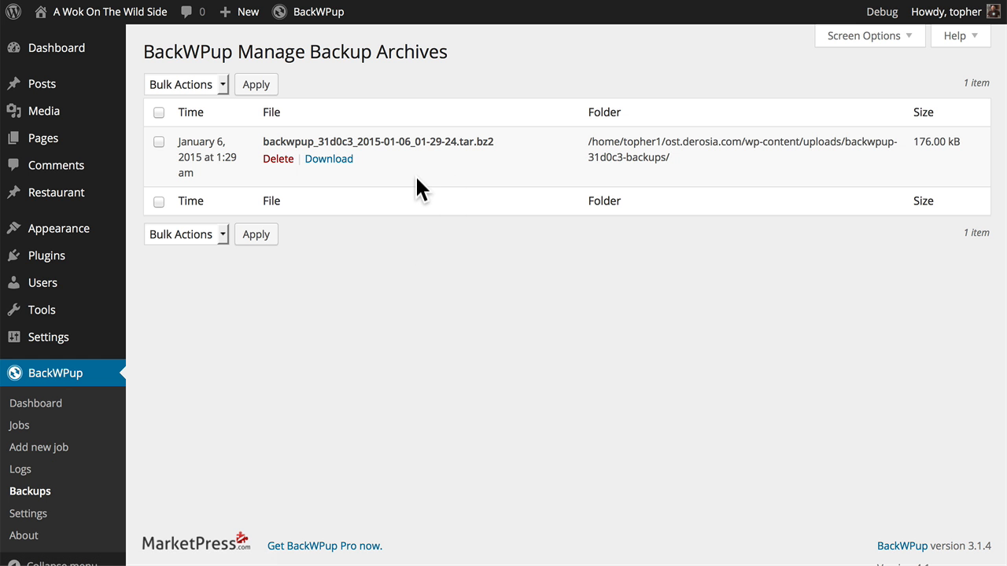
mouse_move(328, 159)
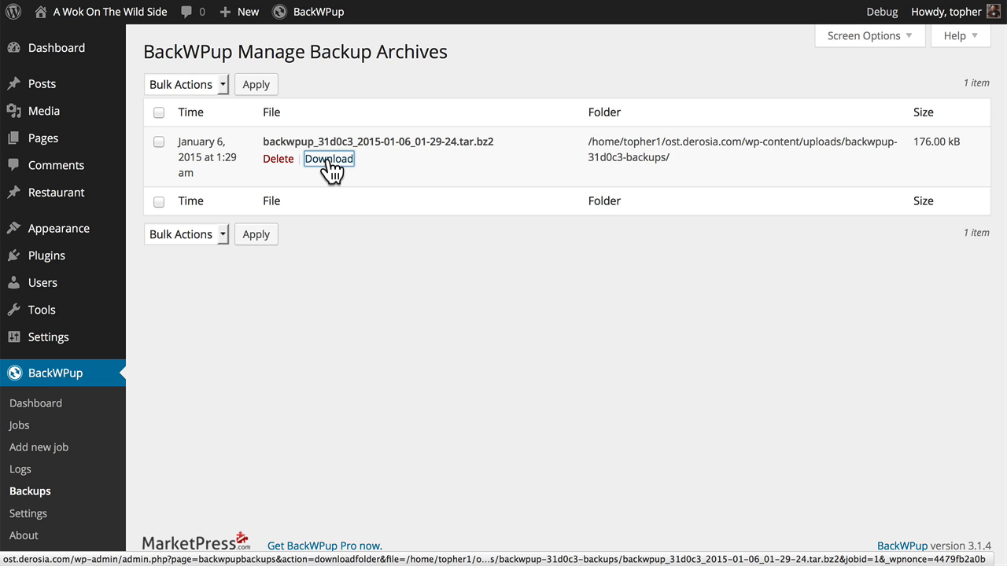
left_click(328, 159)
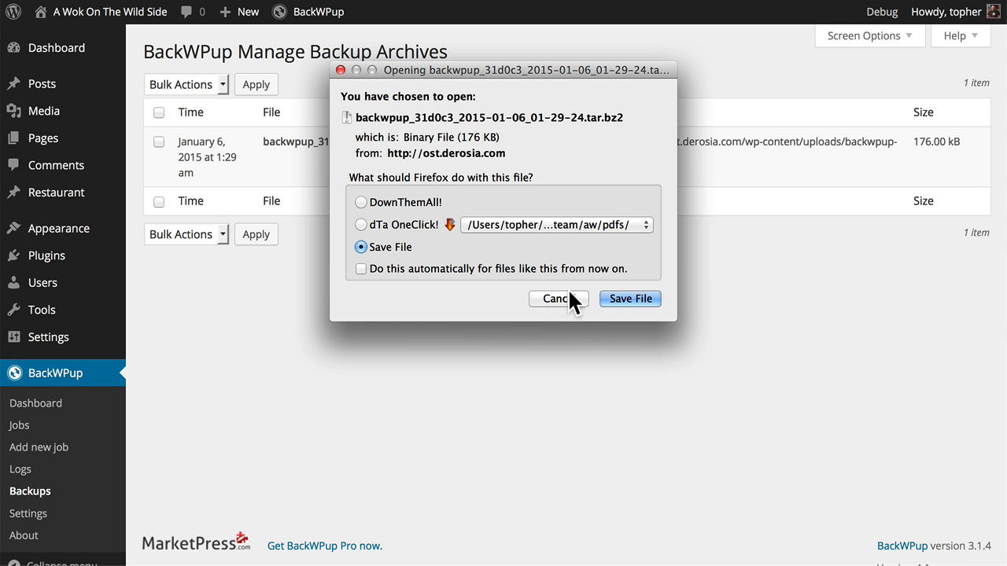
left_click(630, 299)
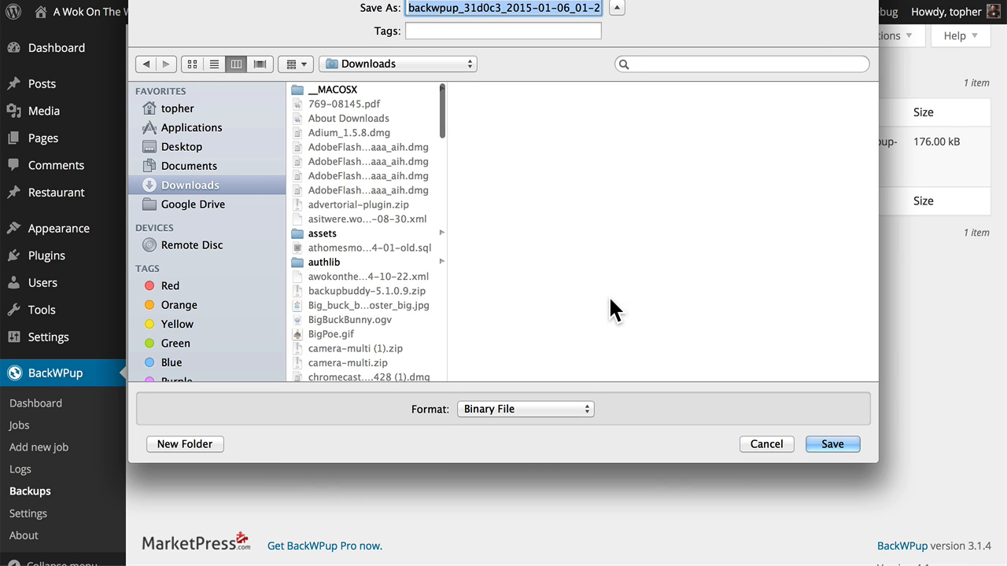
left_click(832, 443)
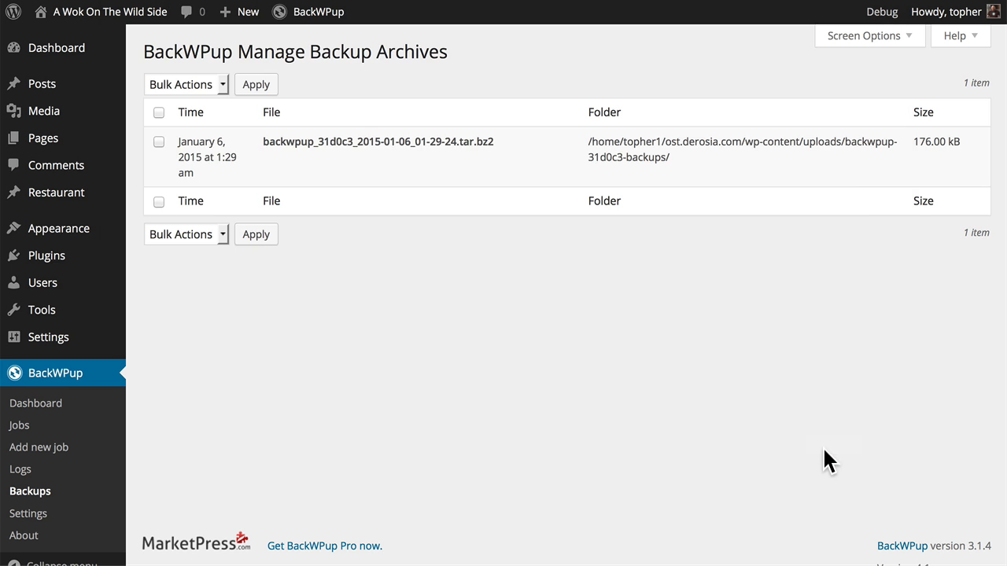